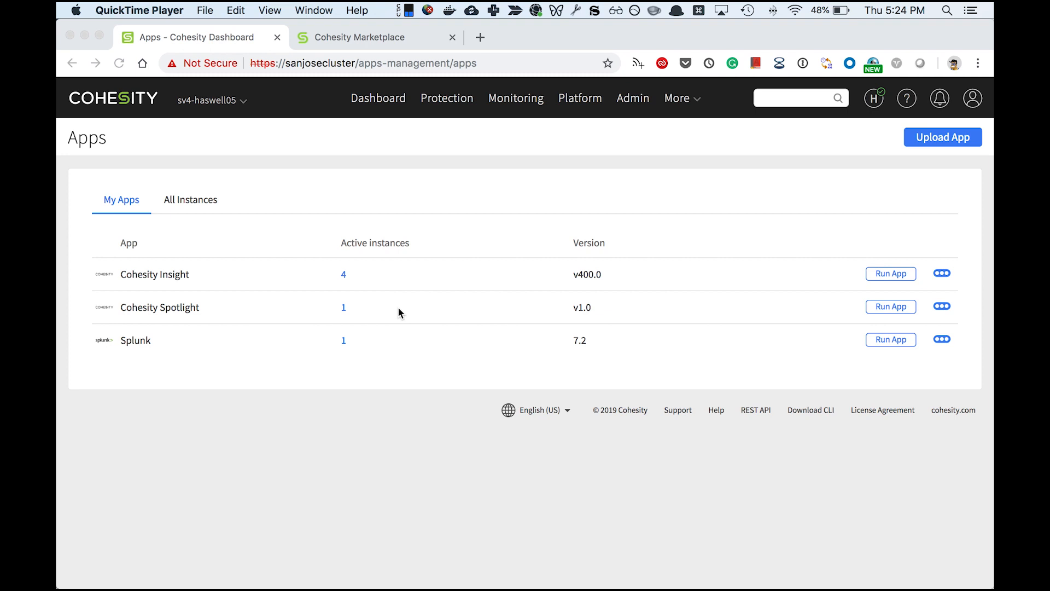
# - Switch to the Cohesity Marketplace Browse Apps catalogue listing apps like Cohesity Spotlight
pyautogui.click(360, 37)
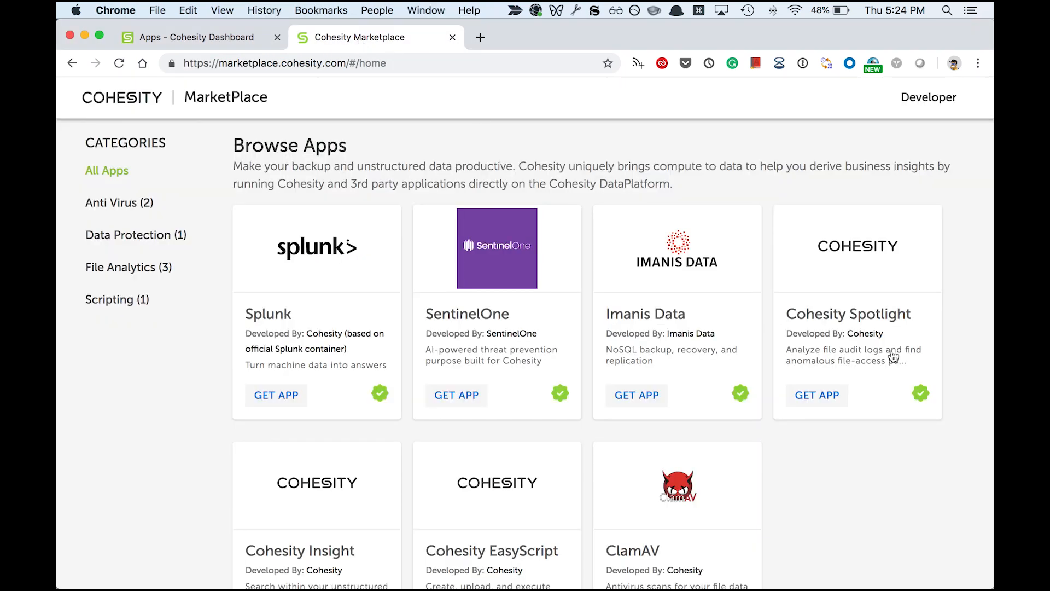
pyautogui.moveTo(860, 346)
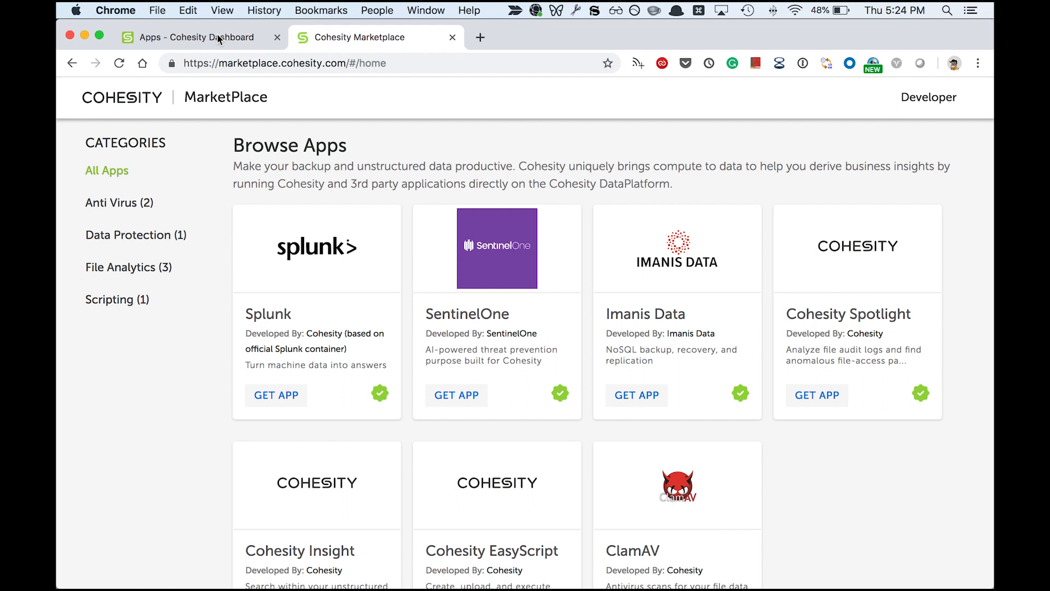
# - Return to the Cohesity Dashboard Apps page and list all app instances on the cluster
pyautogui.click(195, 37)
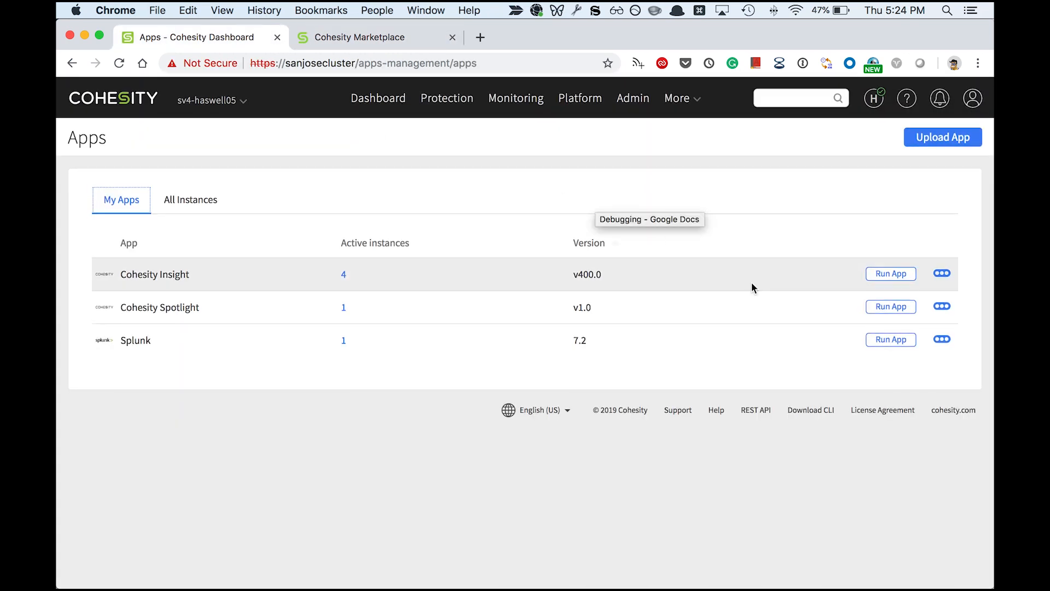
pyautogui.moveTo(655, 317)
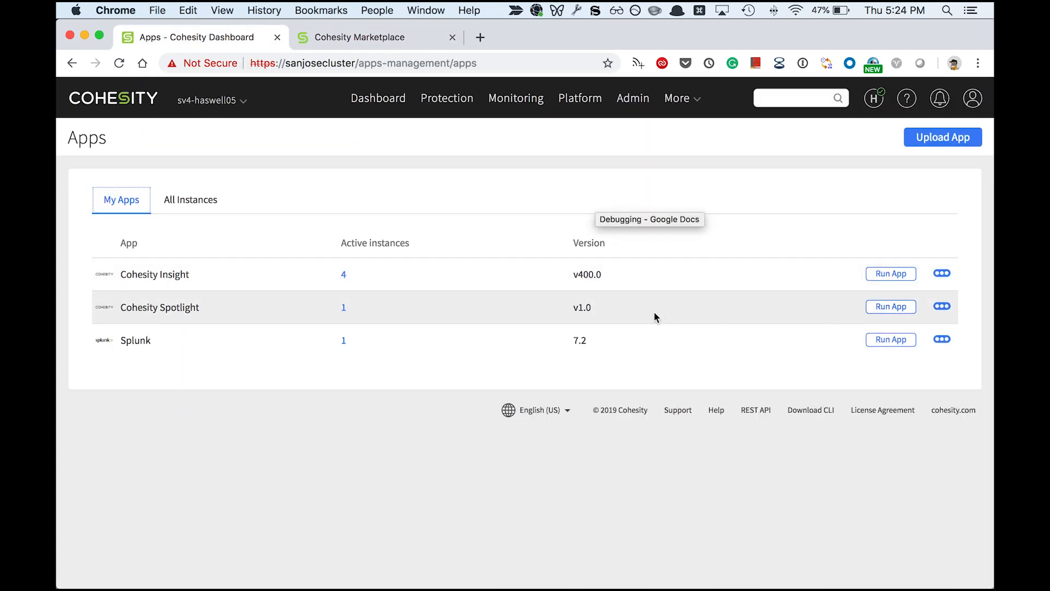
pyautogui.moveTo(890, 306)
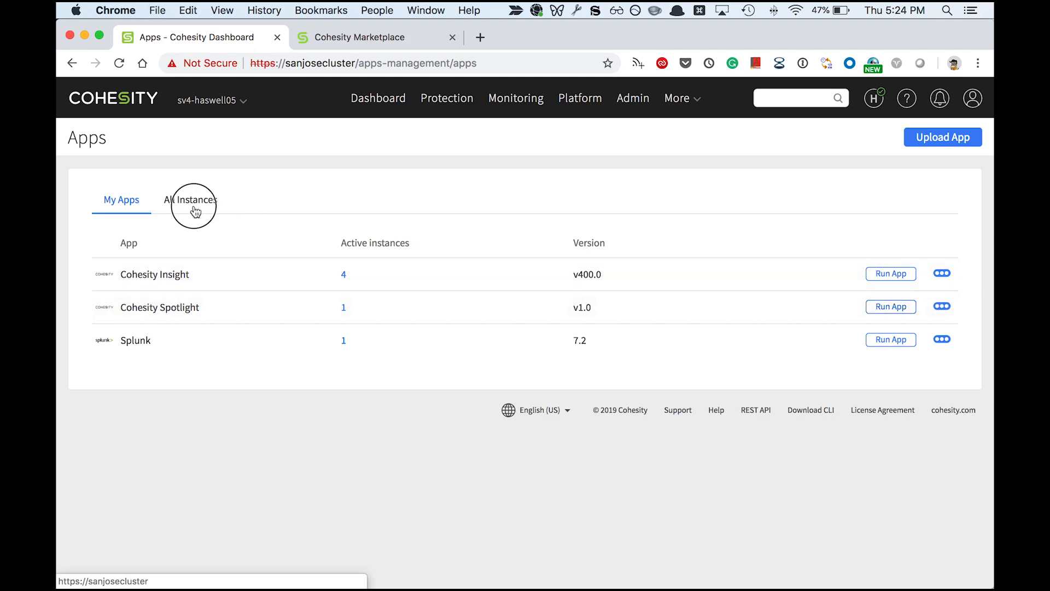
pyautogui.click(190, 199)
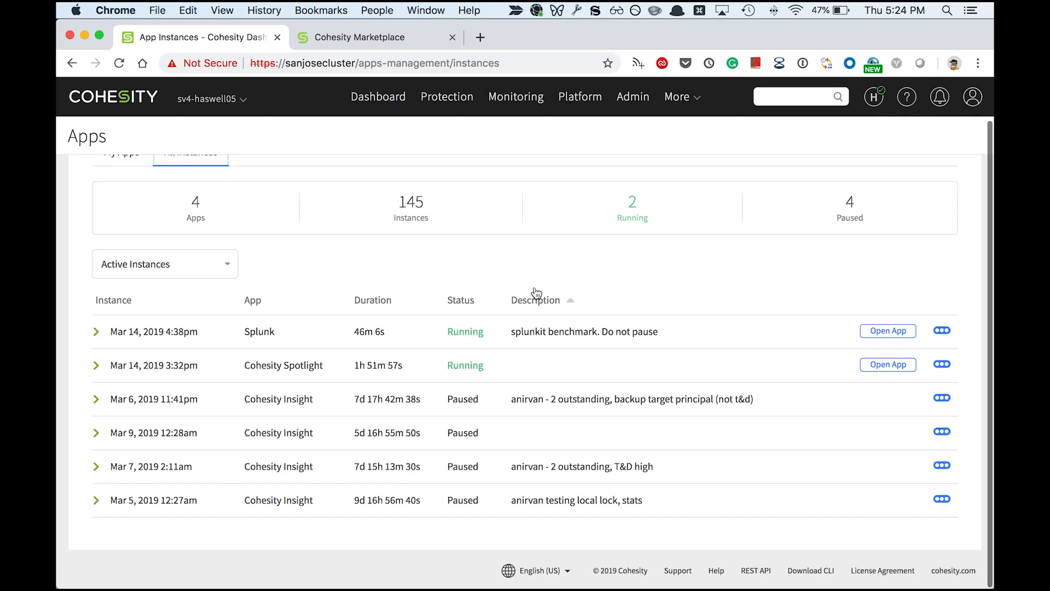
pyautogui.moveTo(869, 379)
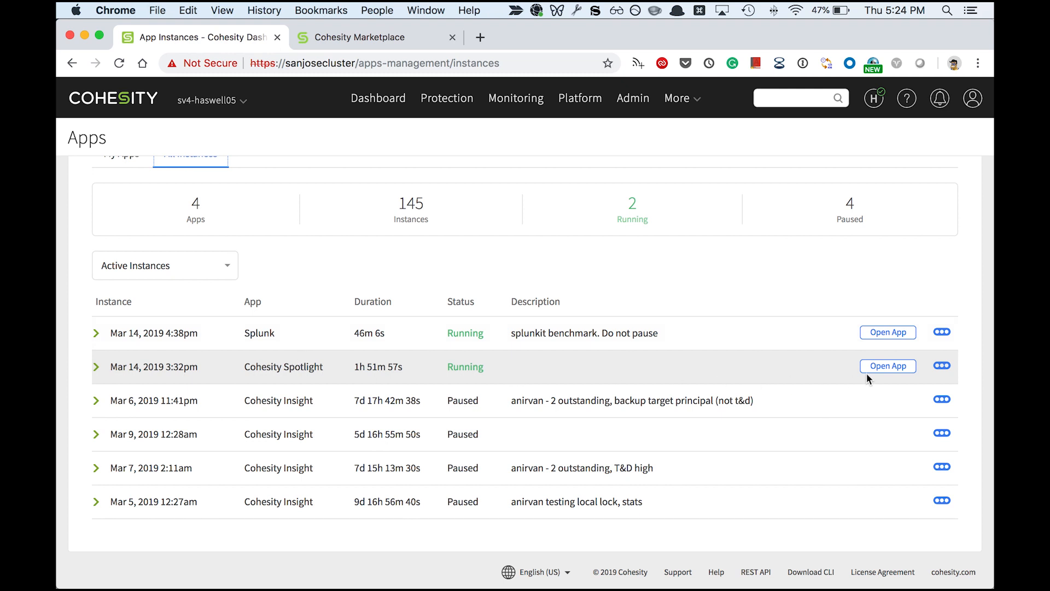
# - Launch the running Cohesity Spotlight instance to show its dashboard of 105K events
pyautogui.click(887, 365)
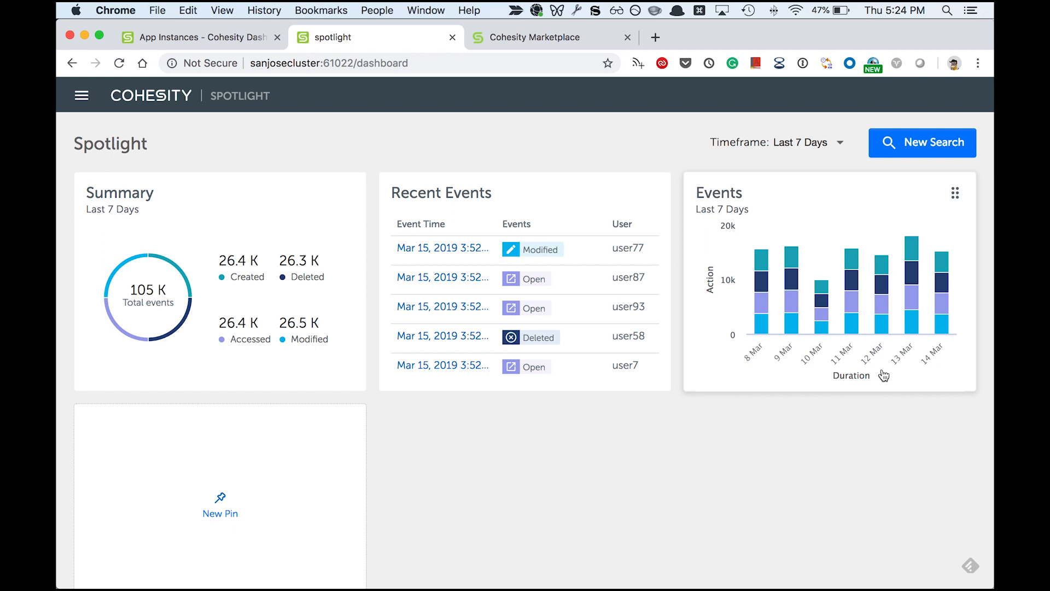
pyautogui.moveTo(722, 390)
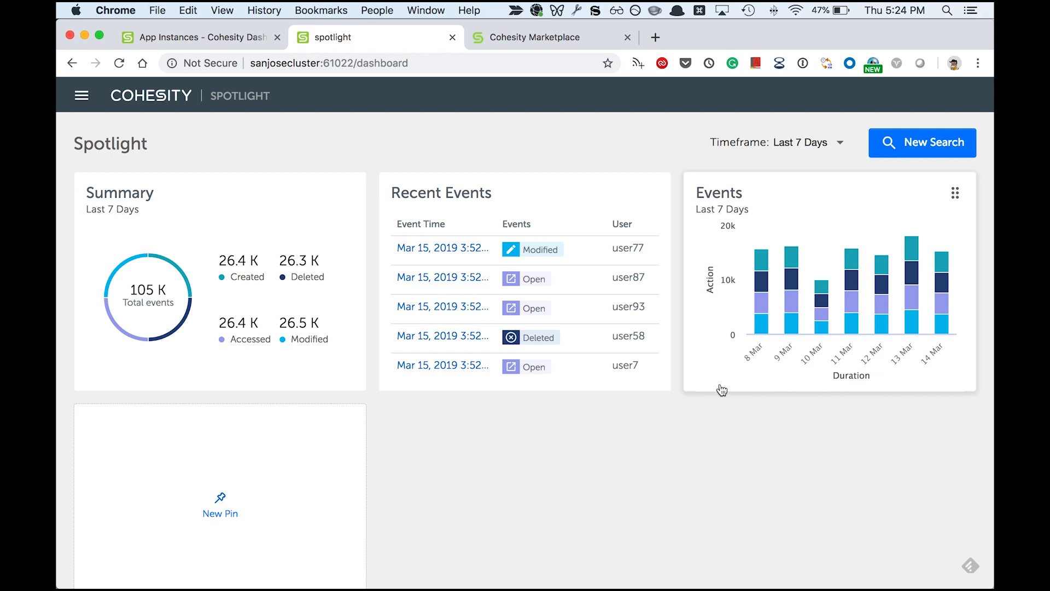
pyautogui.moveTo(263, 332)
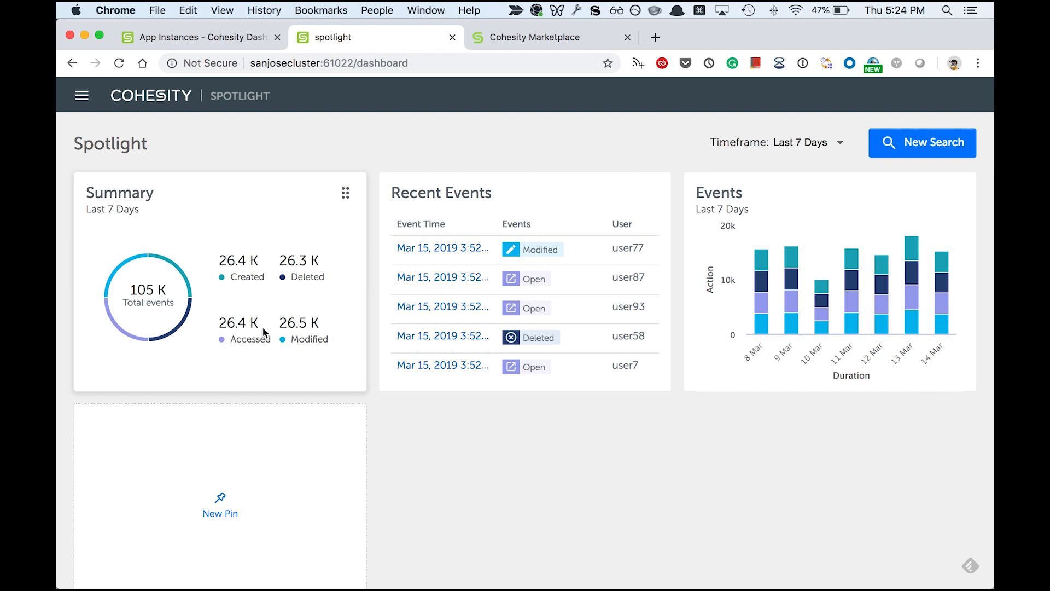
pyautogui.moveTo(243, 316)
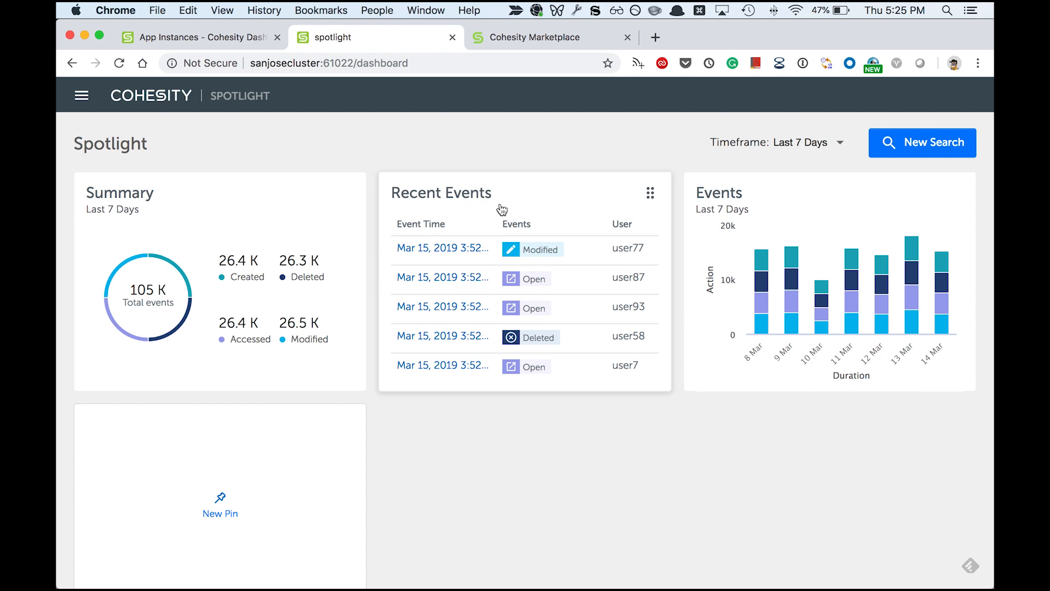
pyautogui.moveTo(455, 379)
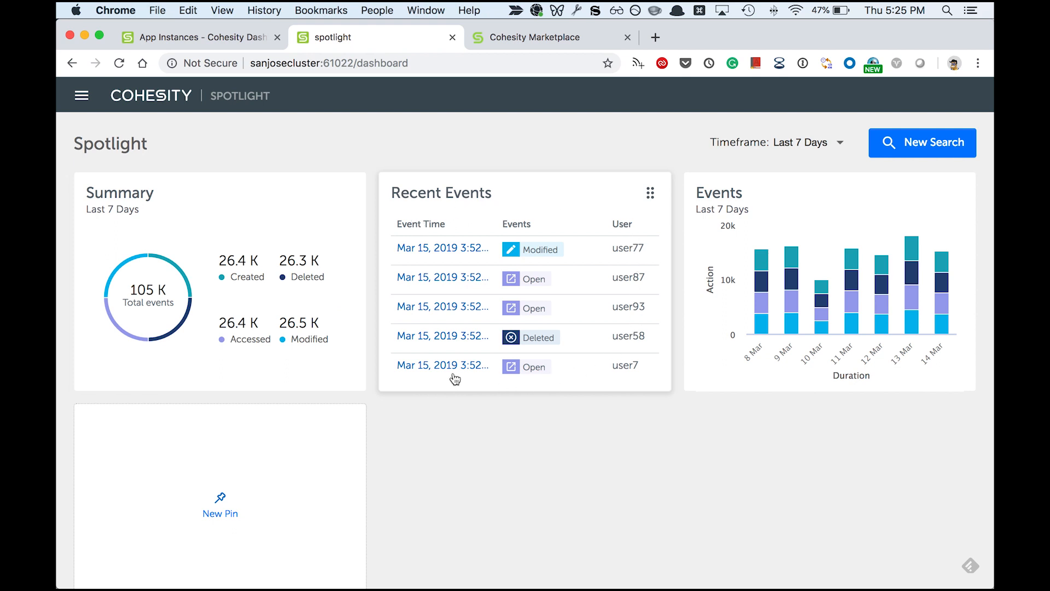
pyautogui.moveTo(499, 199)
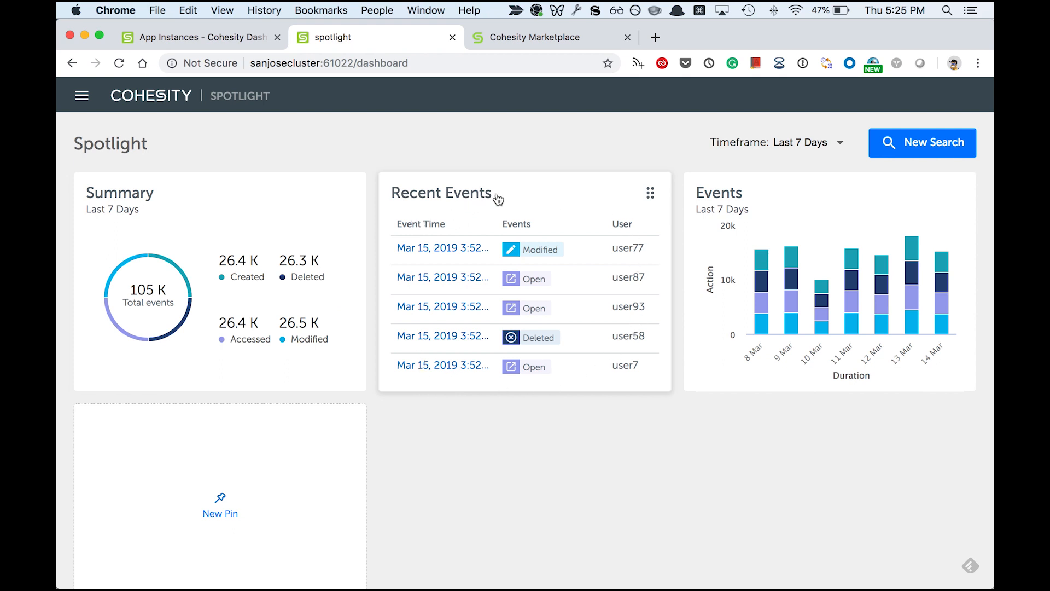
pyautogui.moveTo(832, 216)
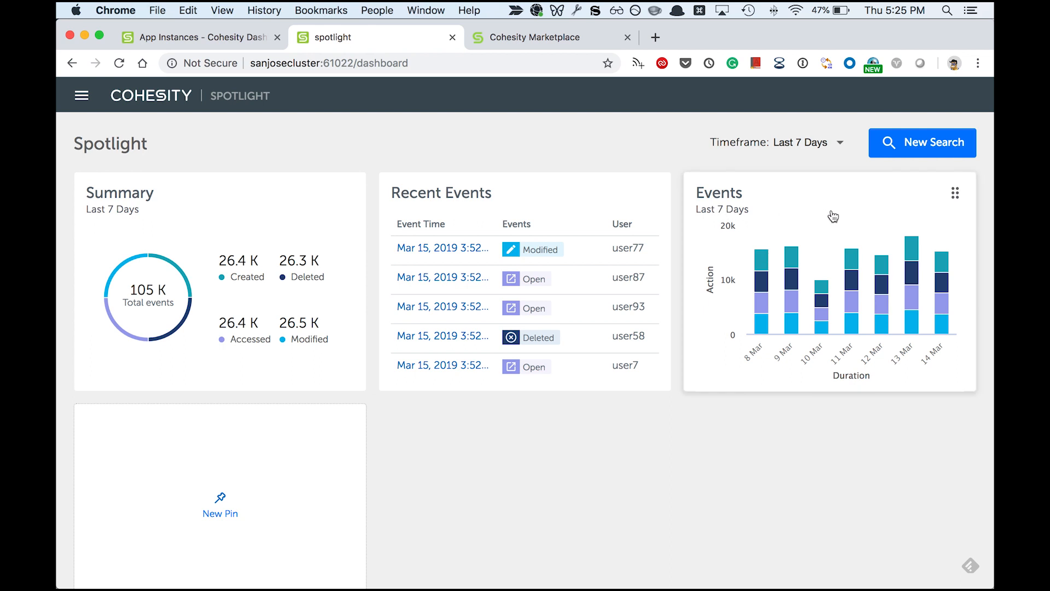
pyautogui.moveTo(900, 237)
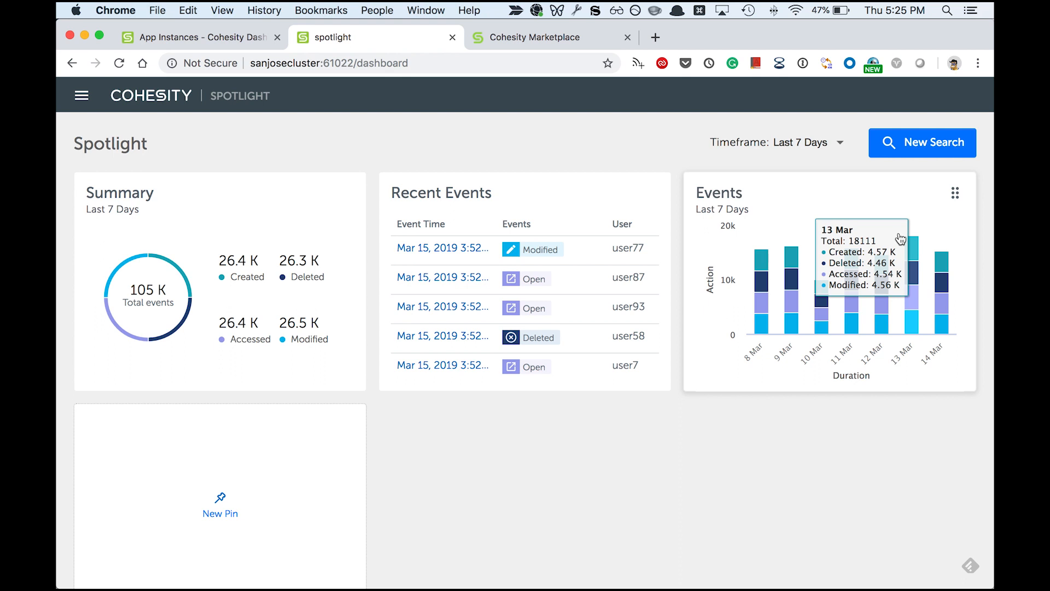
pyautogui.moveTo(916, 205)
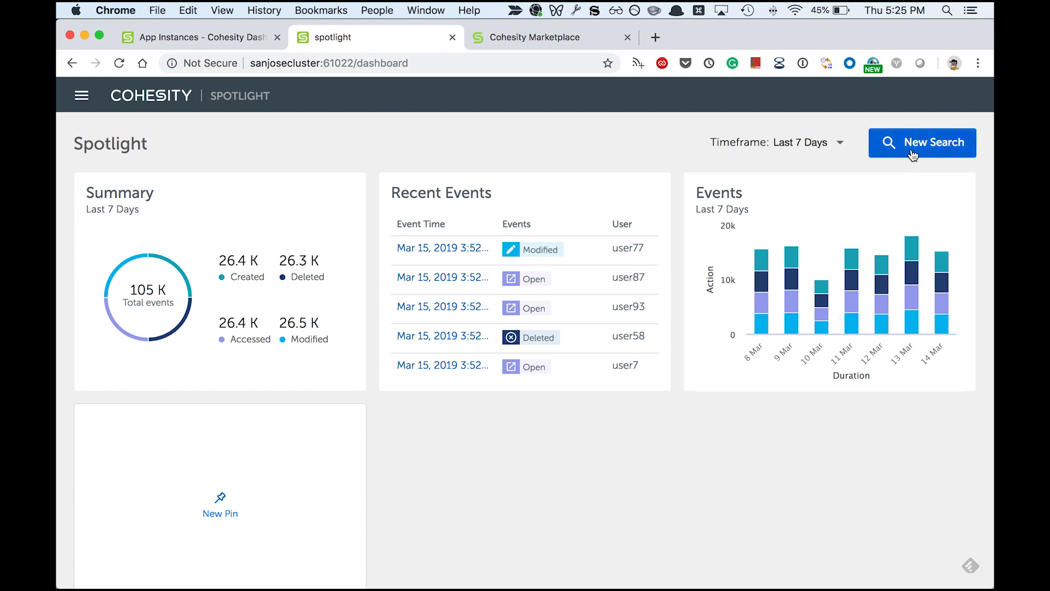
# - Start a new Spotlight search showing one month of events (468K total) with chart and table
pyautogui.click(921, 142)
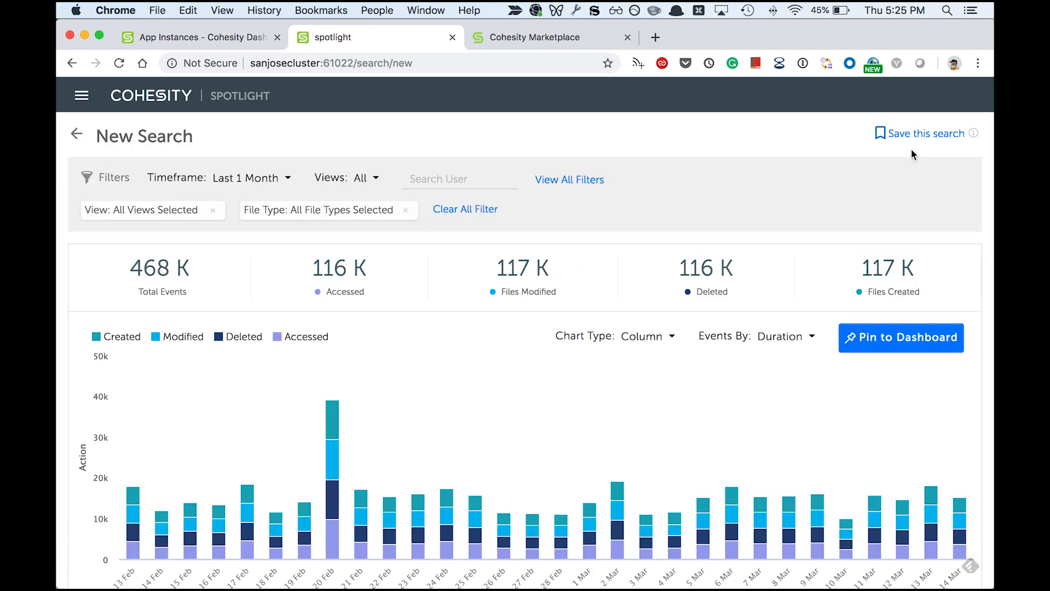
pyautogui.scroll(-3)
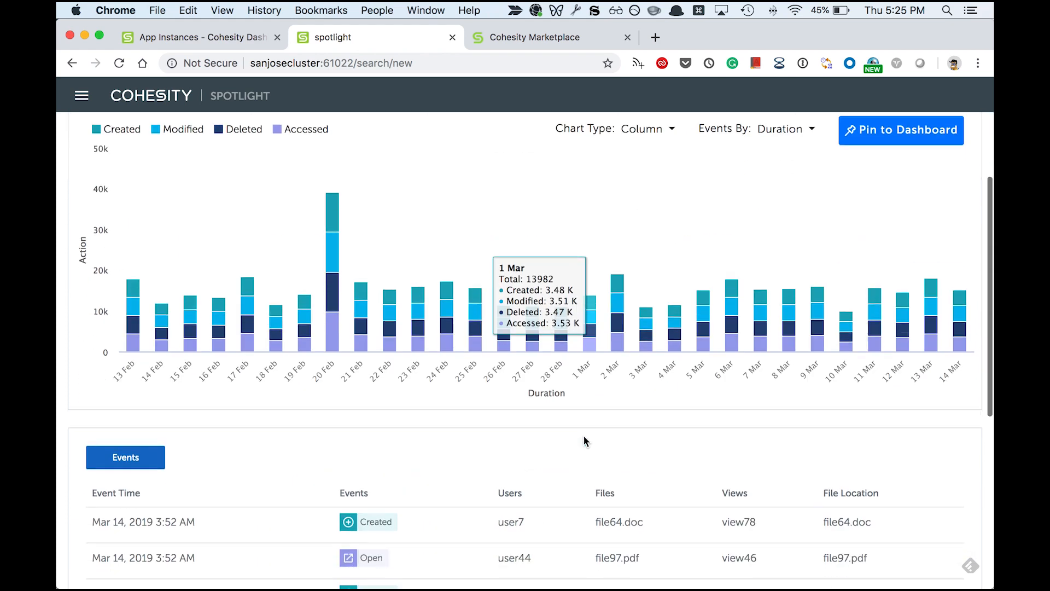
pyautogui.scroll(-3)
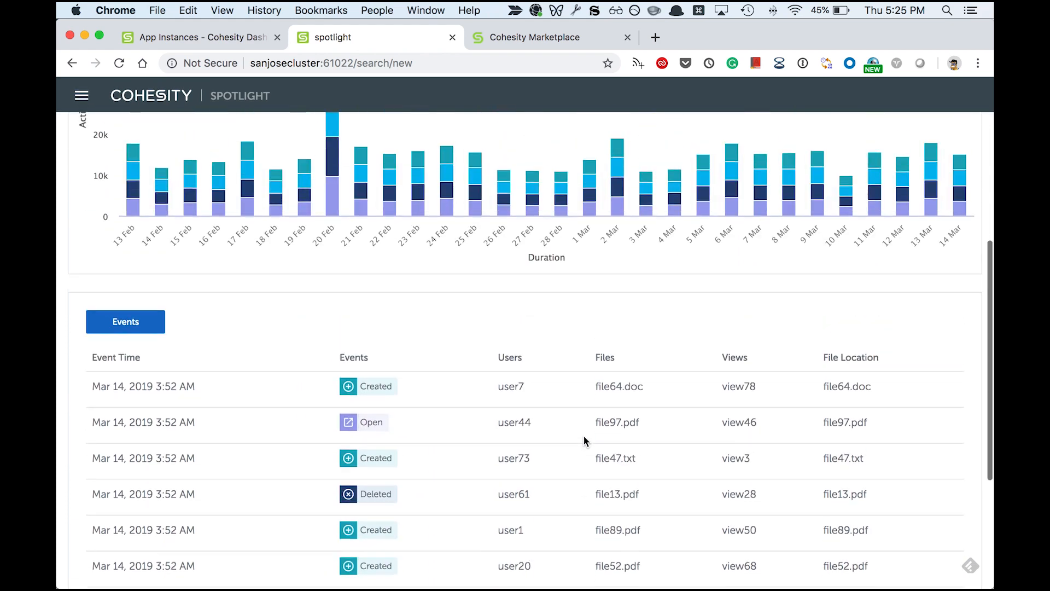
pyautogui.scroll(3)
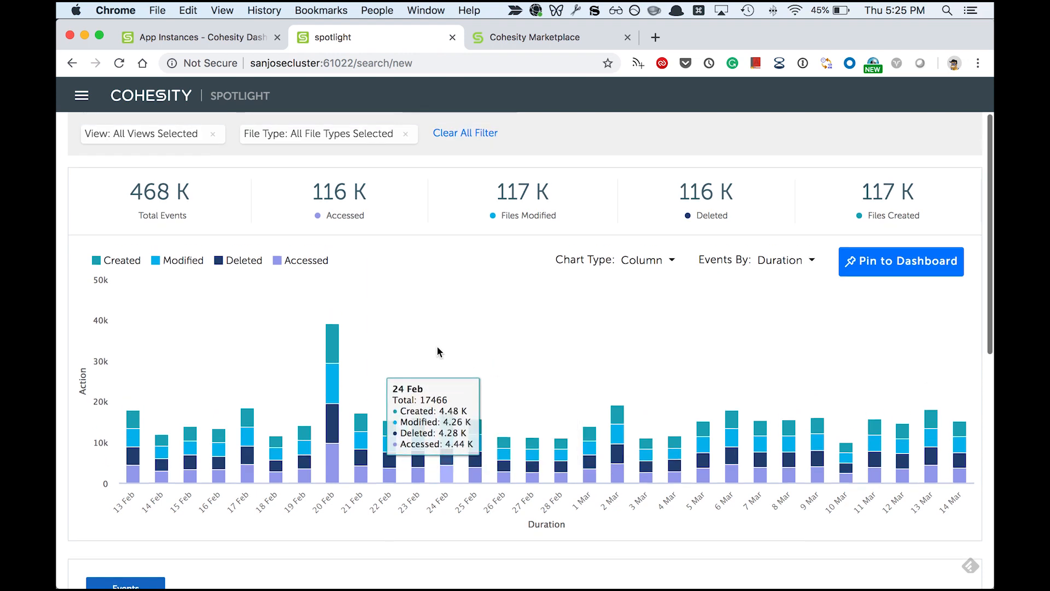
pyautogui.moveTo(297, 431)
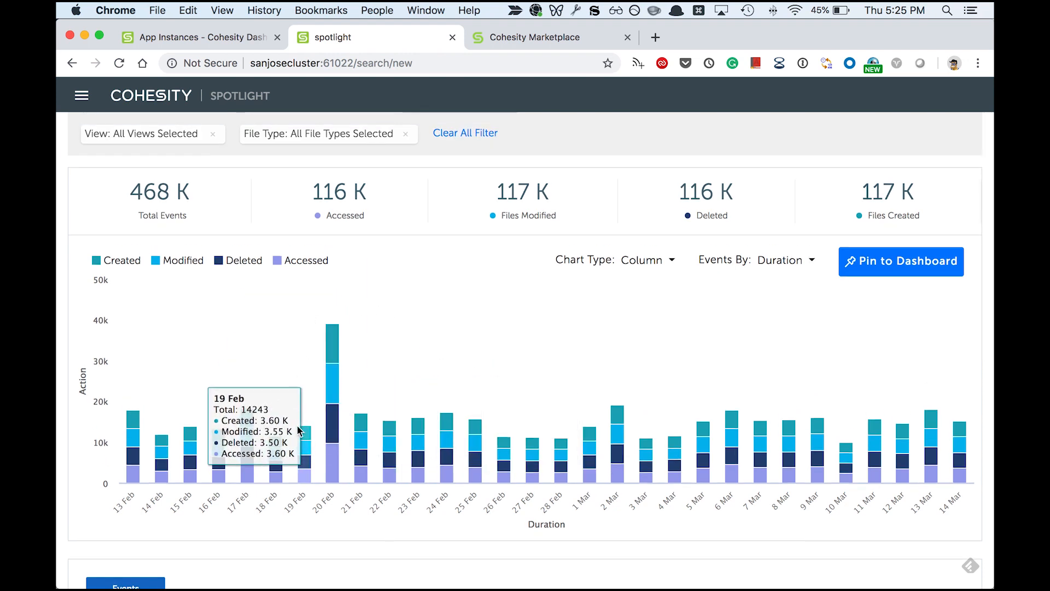
pyautogui.moveTo(314, 326)
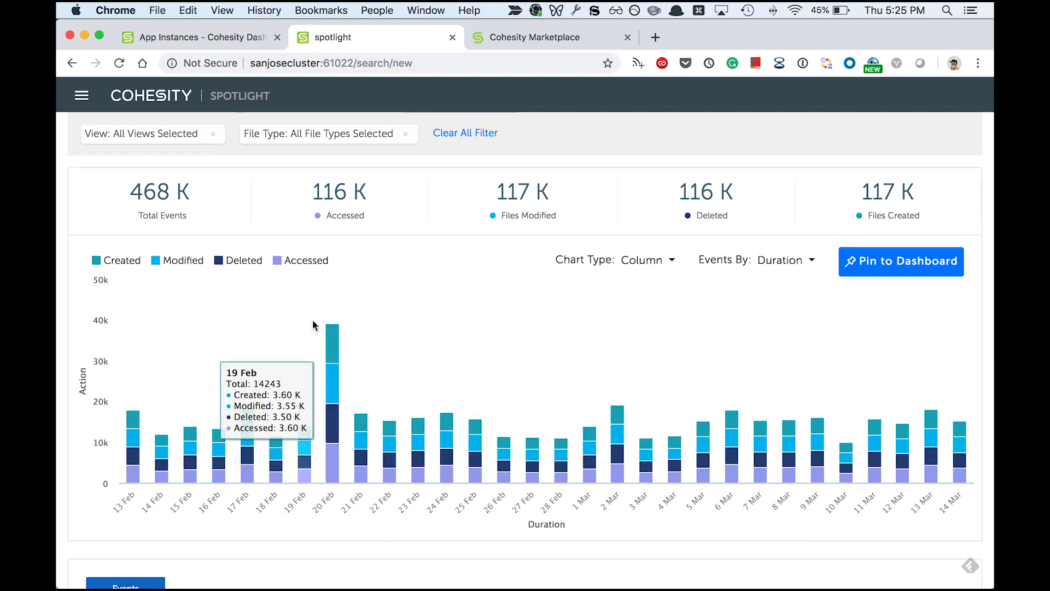
pyautogui.moveTo(326, 498)
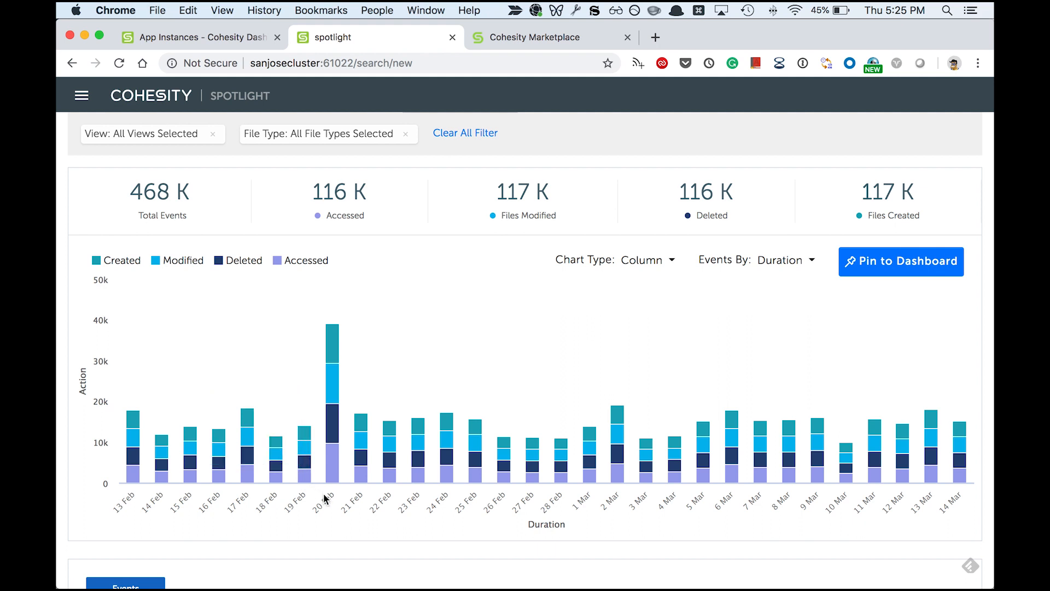
pyautogui.moveTo(362, 336)
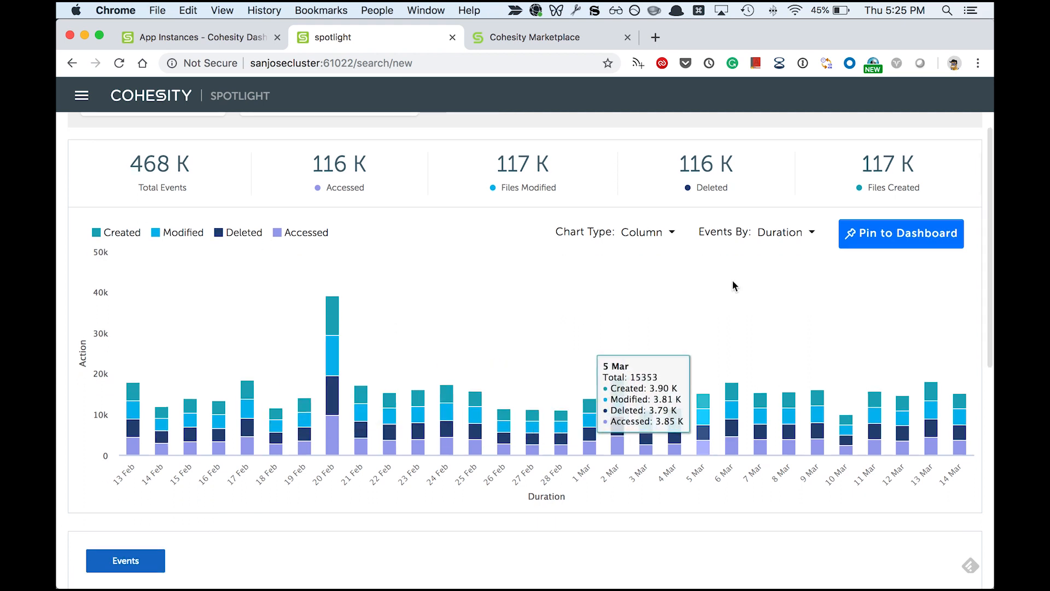
# - Group the events chart by View, showing roughly 6K events per view
pyautogui.click(787, 232)
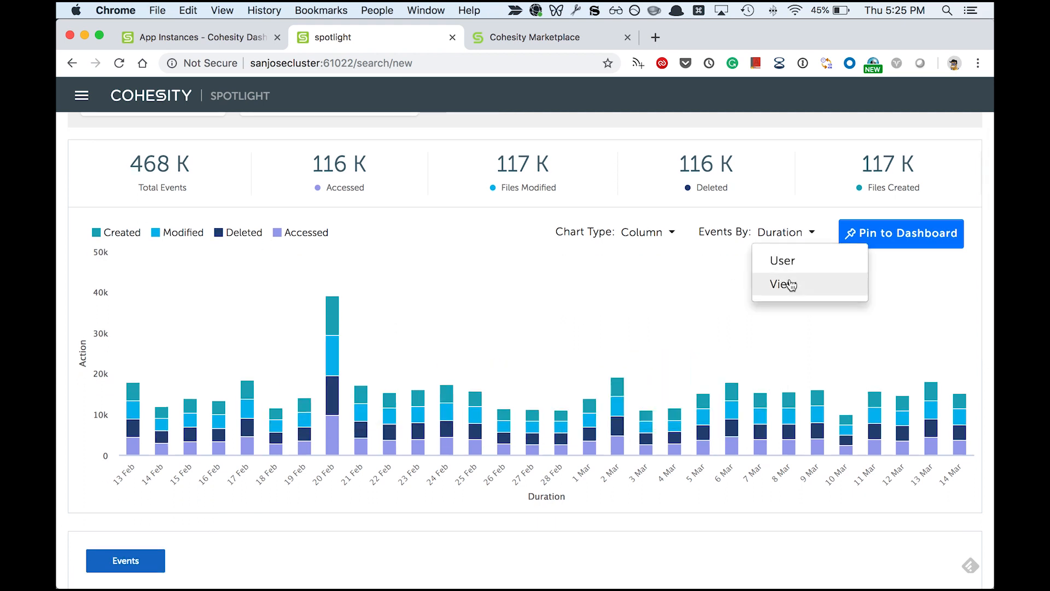
pyautogui.click(780, 284)
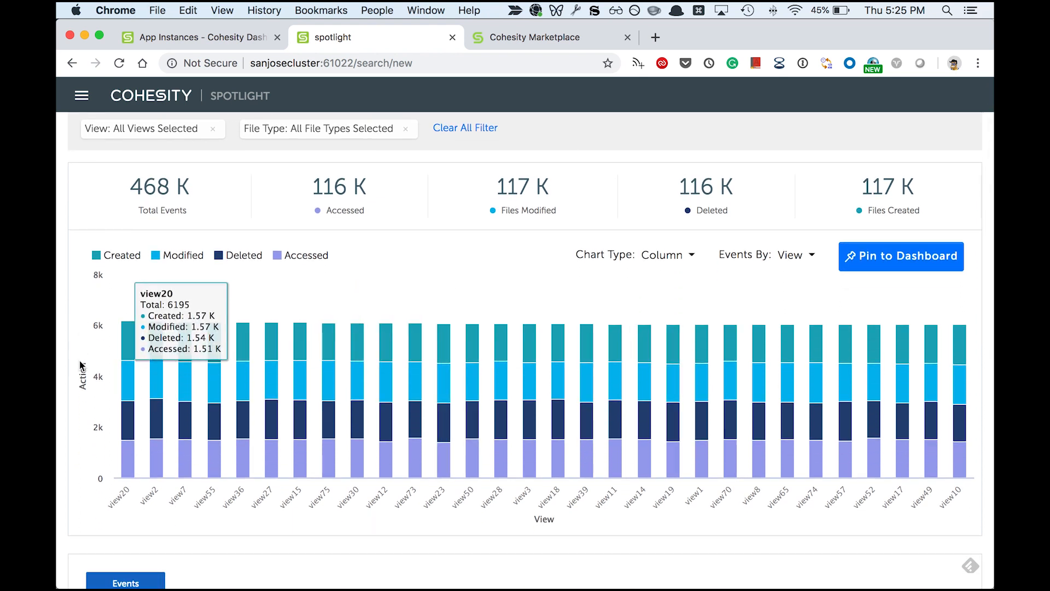
pyautogui.moveTo(938, 486)
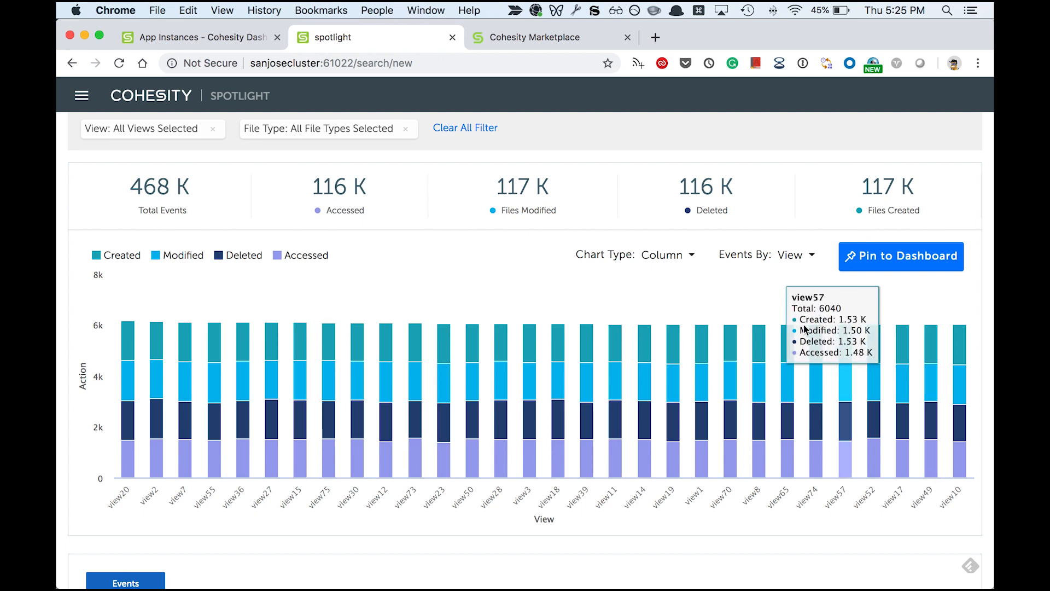
pyautogui.click(796, 255)
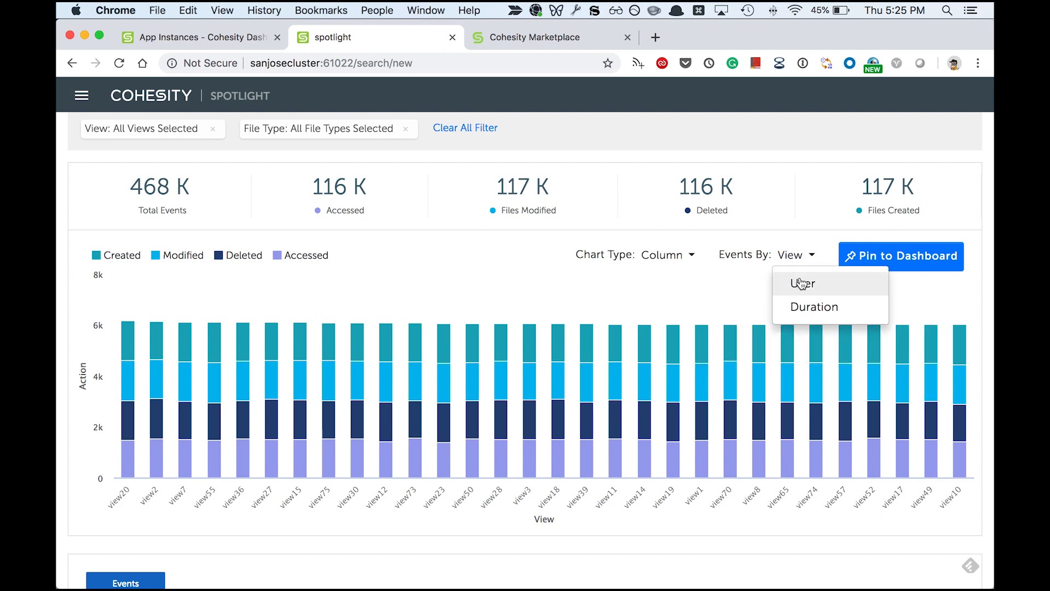
# - Group the events chart by User, revealing user1 at about 30.6K events versus ~4.5K for others
pyautogui.click(800, 282)
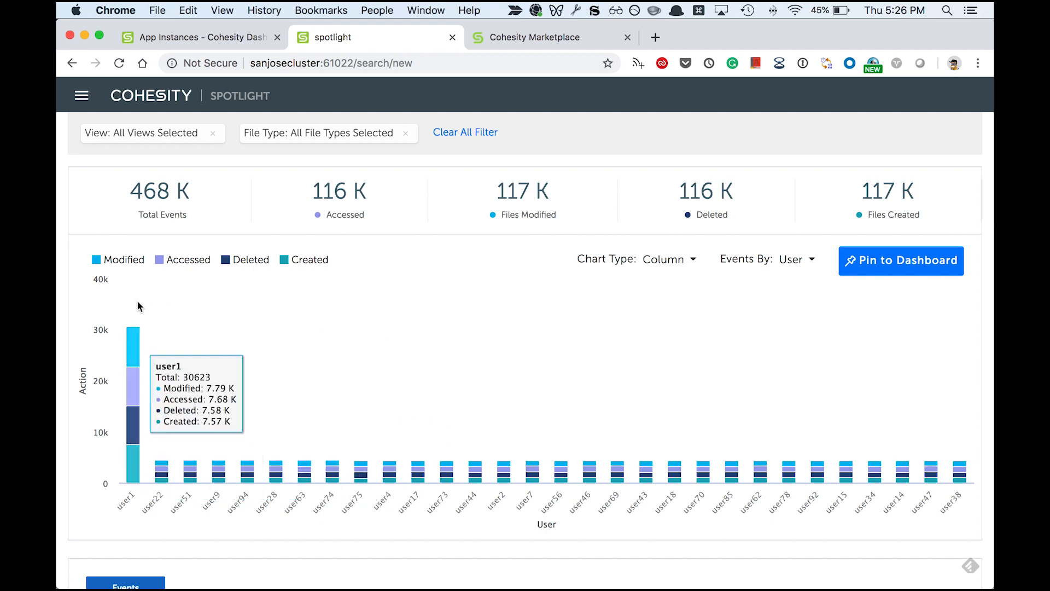
pyautogui.scroll(-3)
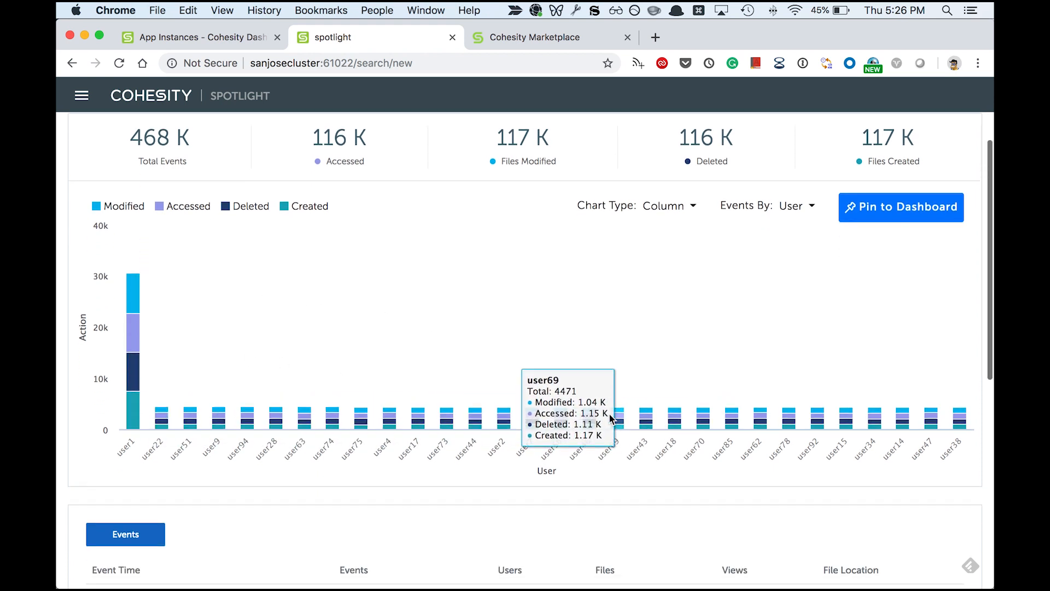
pyautogui.moveTo(125, 448)
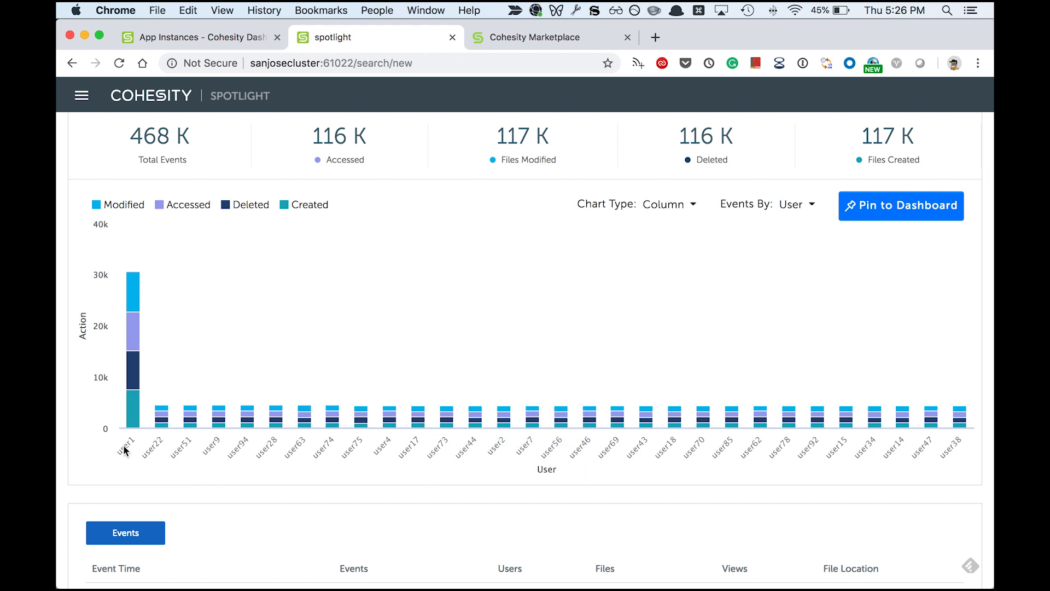
pyautogui.moveTo(208, 356)
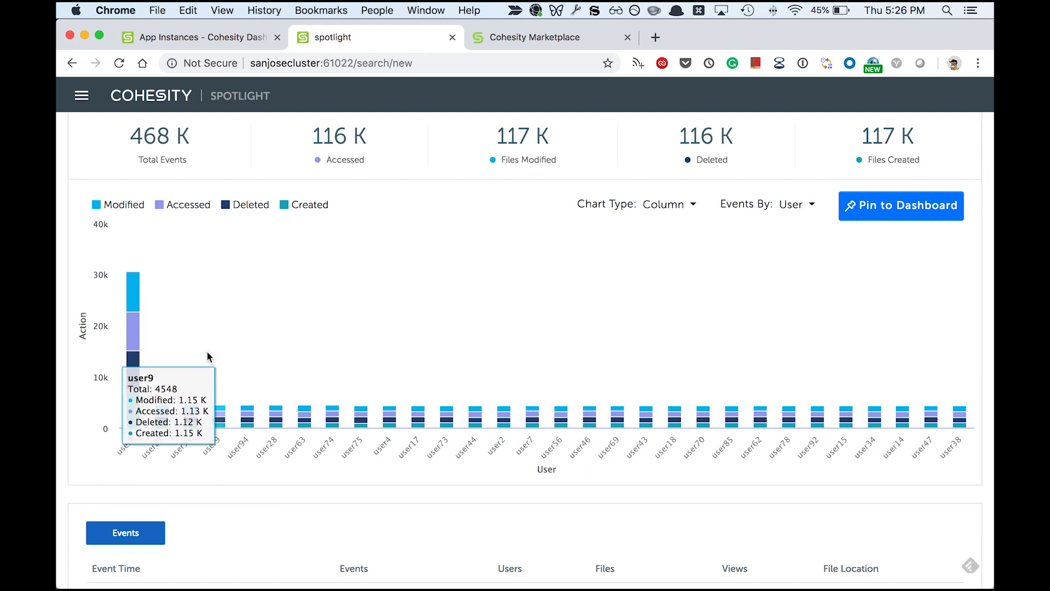
pyautogui.scroll(-3)
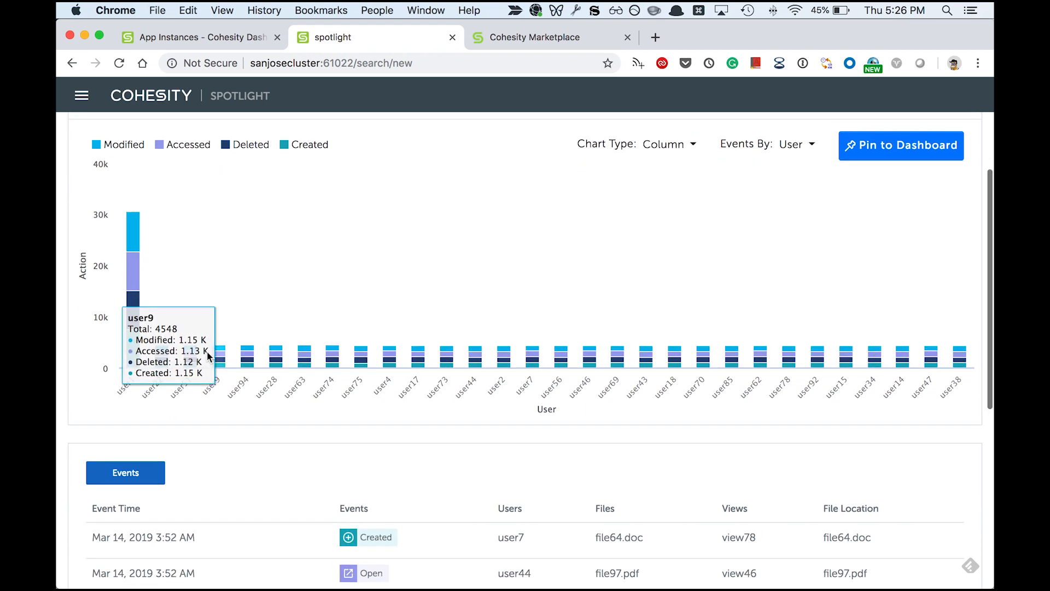
pyautogui.scroll(3)
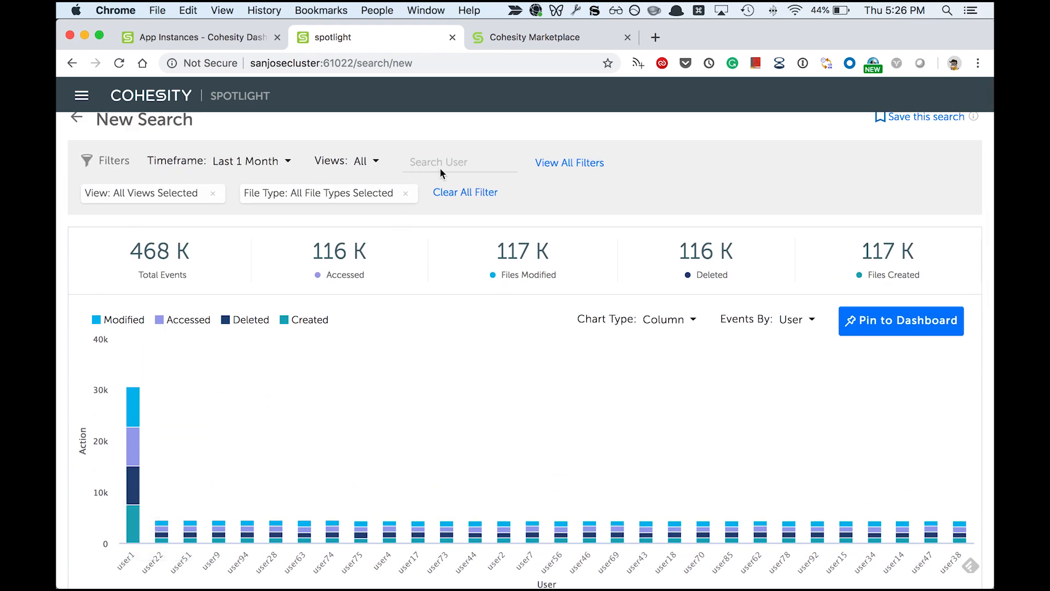
# - Filter the search to user1 only, reducing totals to 30.6K events and a user1-only table
pyautogui.click(461, 162)
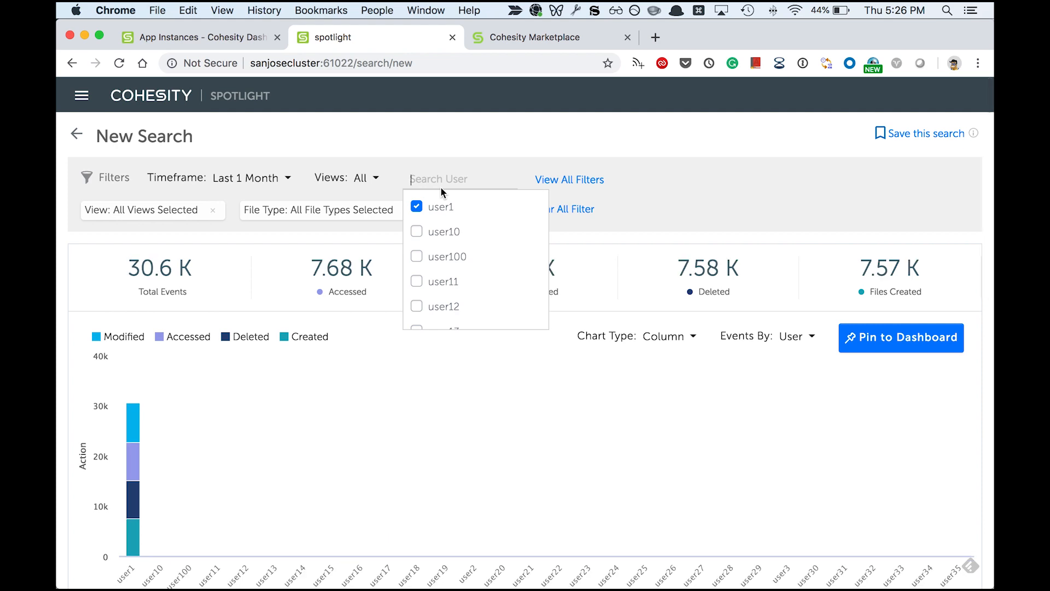
pyautogui.click(416, 206)
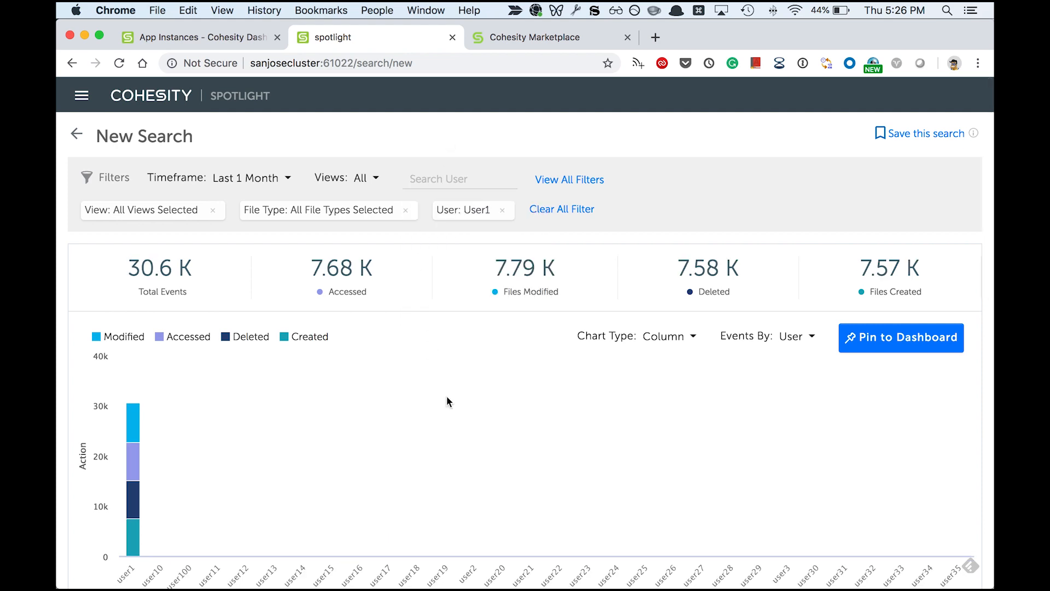
pyautogui.scroll(-3)
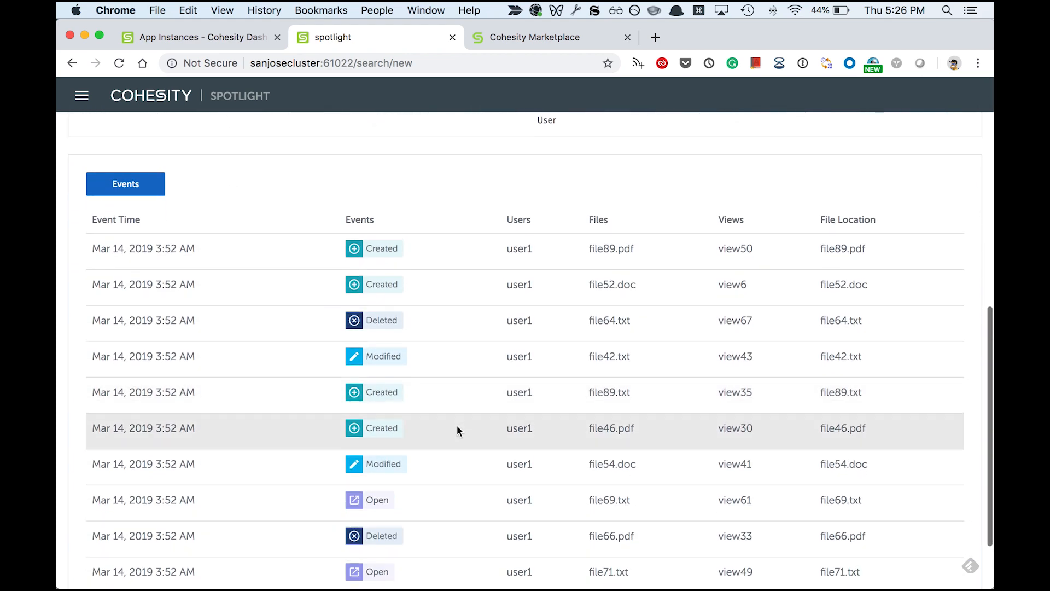
pyautogui.scroll(-3)
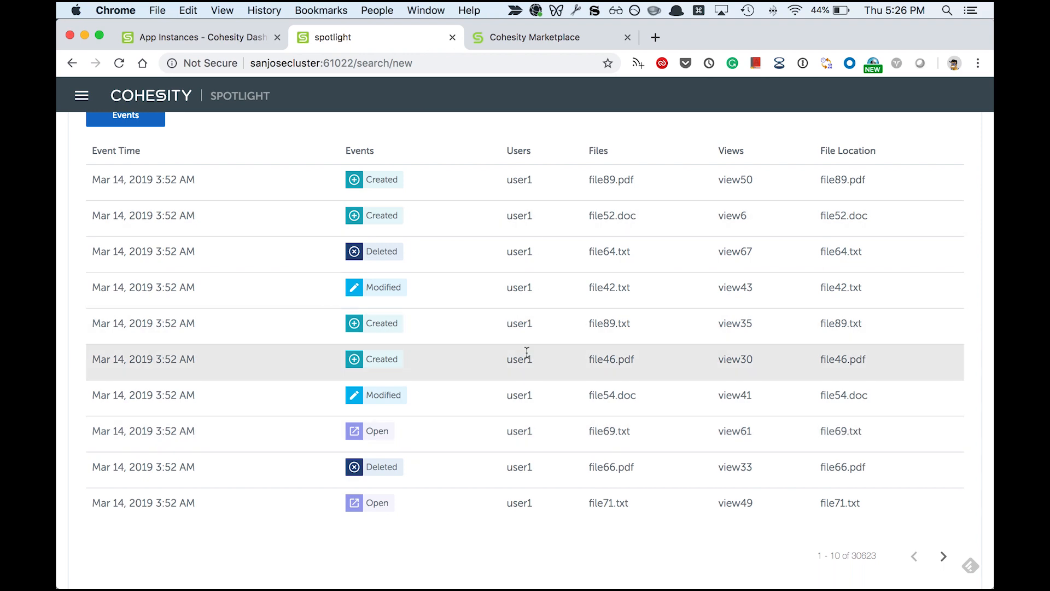
pyautogui.moveTo(682, 318)
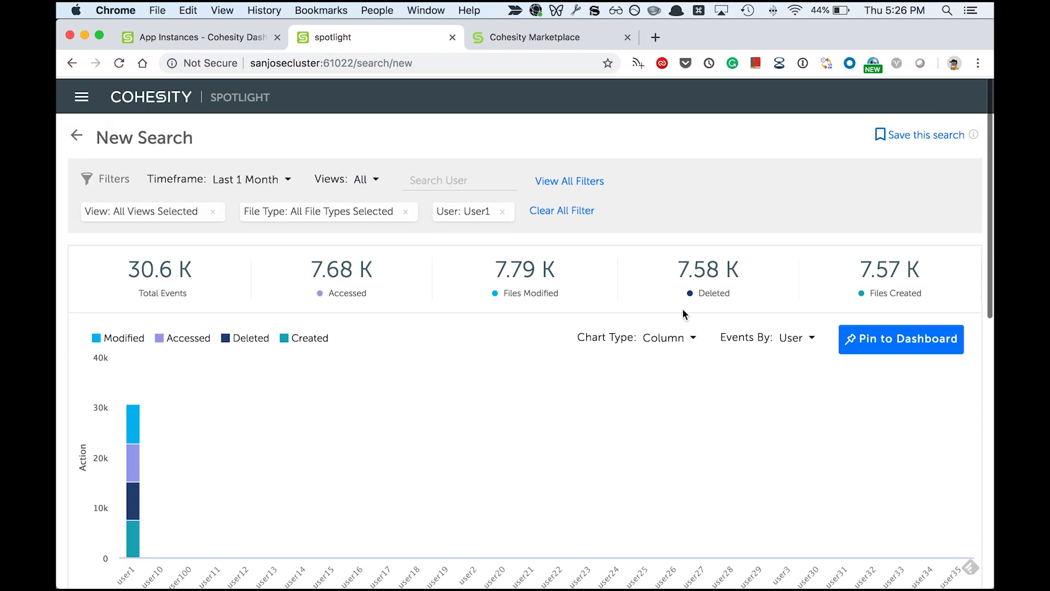
# - Restrict the user1 search to view10, narrowing results to 404 events
pyautogui.click(364, 178)
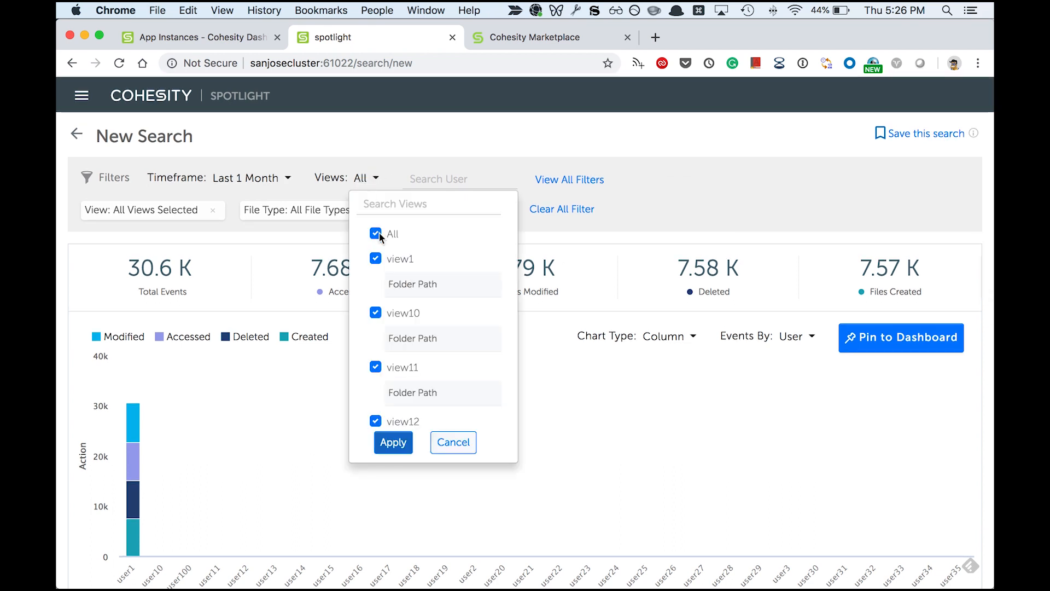
pyautogui.click(375, 234)
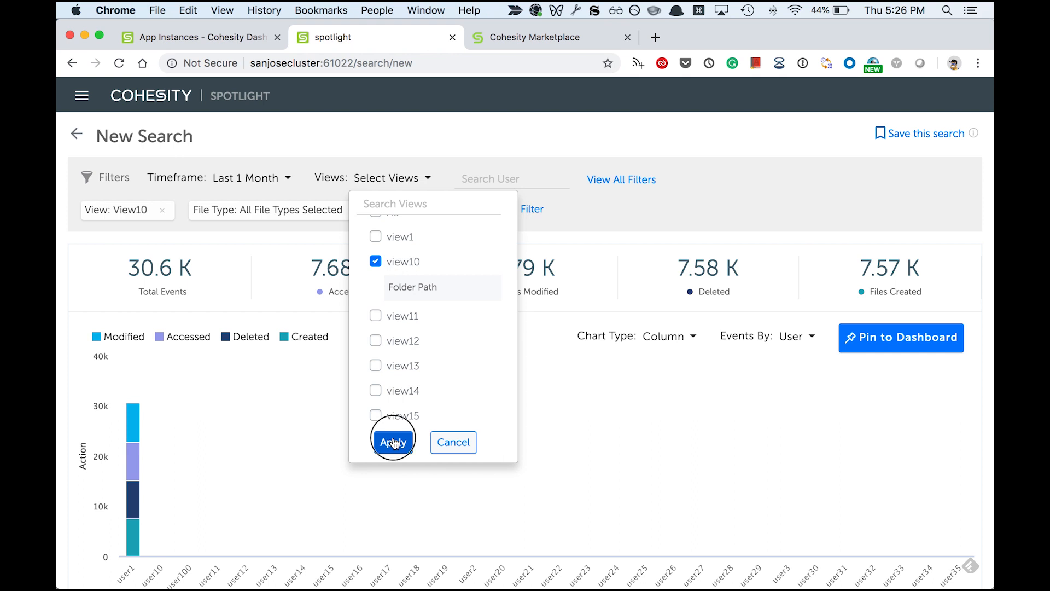
pyautogui.click(393, 442)
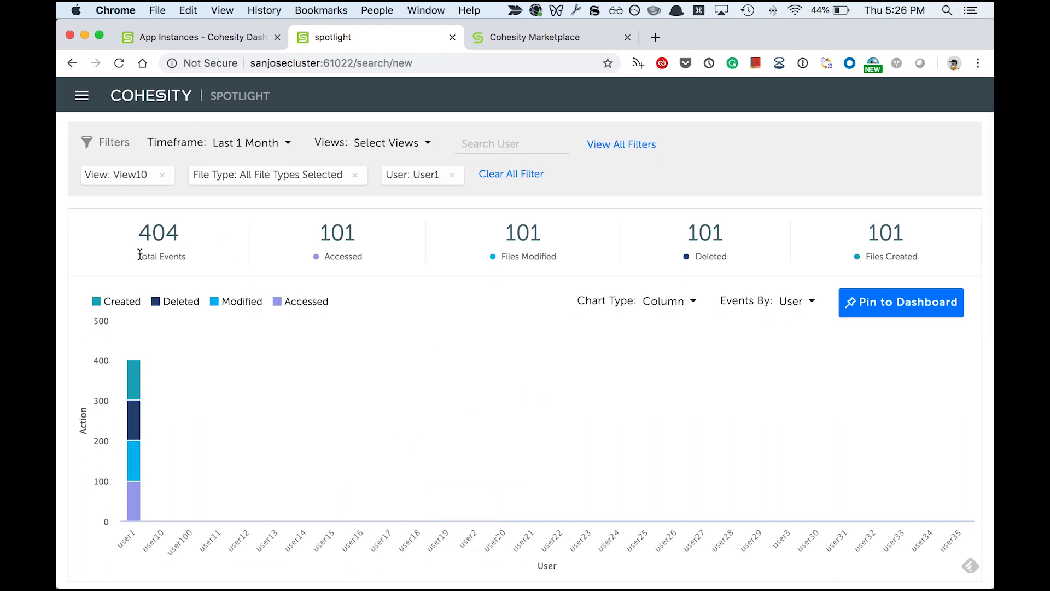
pyautogui.scroll(-3)
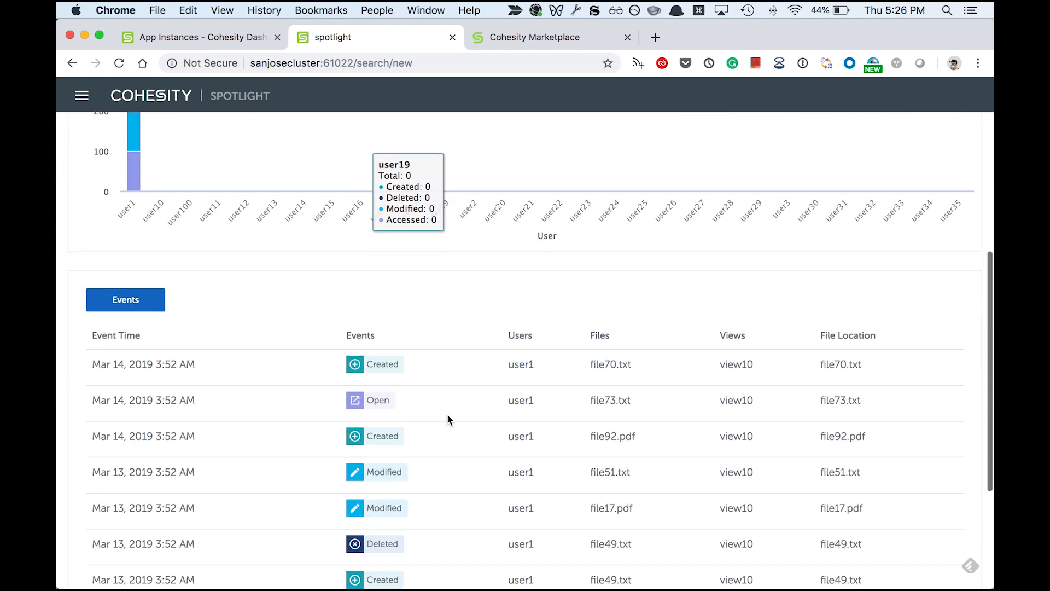
pyautogui.scroll(-3)
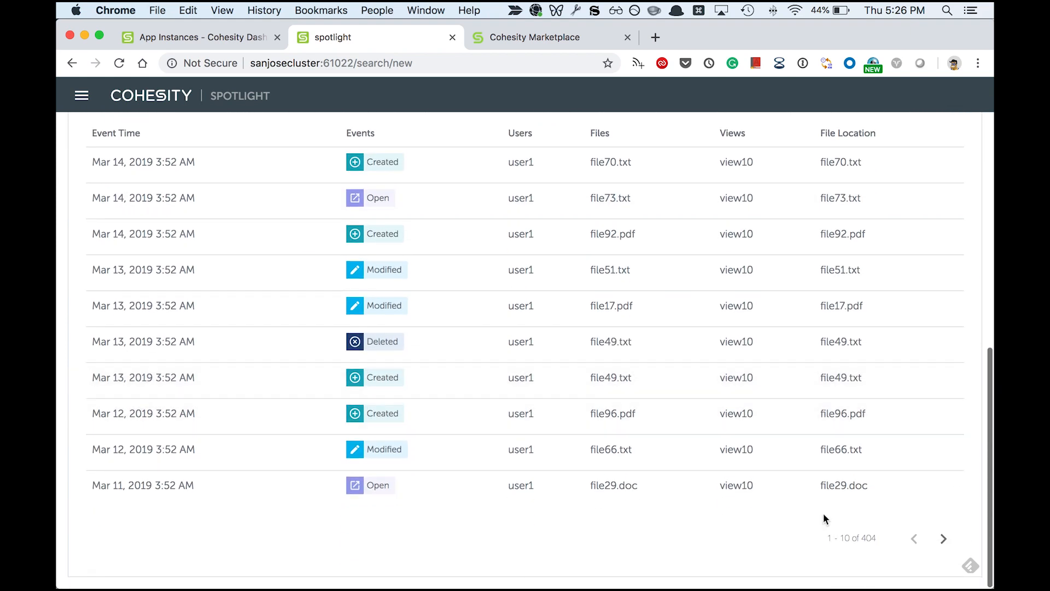
# - Page through the filtered Events table and review the user1/view10 results
pyautogui.click(941, 539)
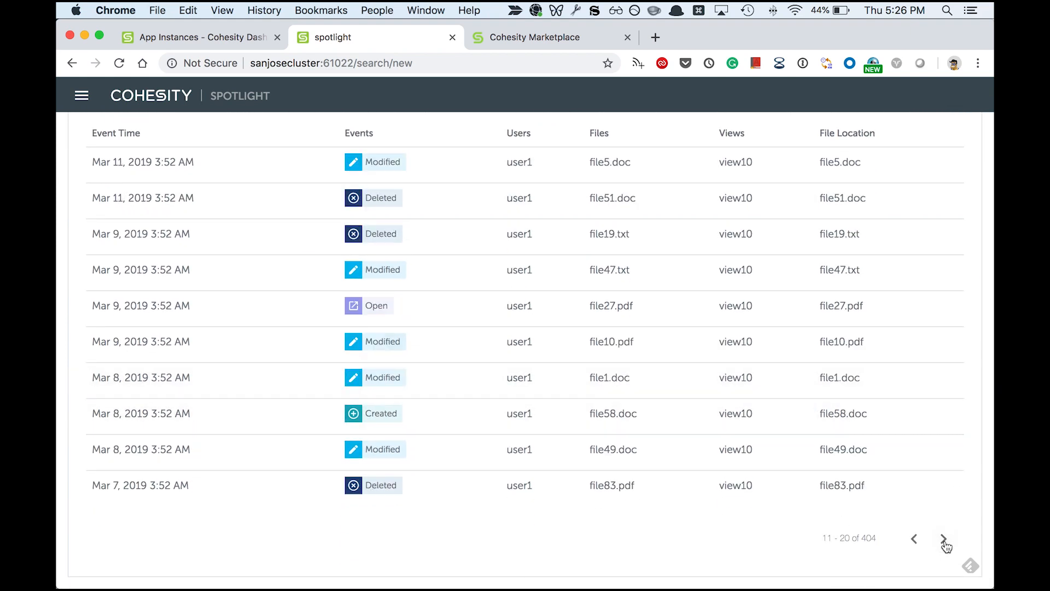
pyautogui.click(945, 538)
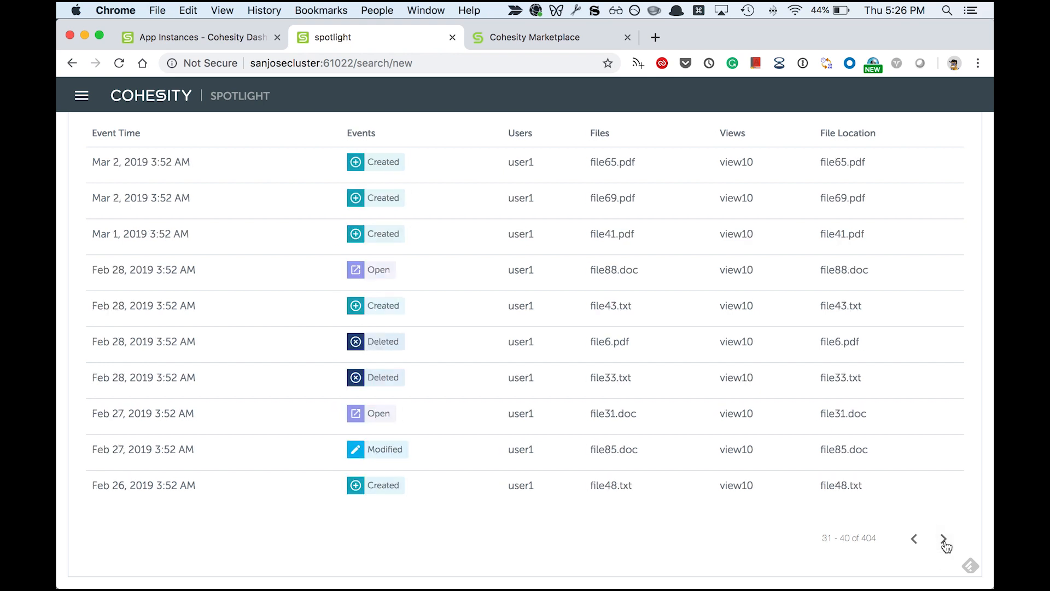
pyautogui.scroll(3)
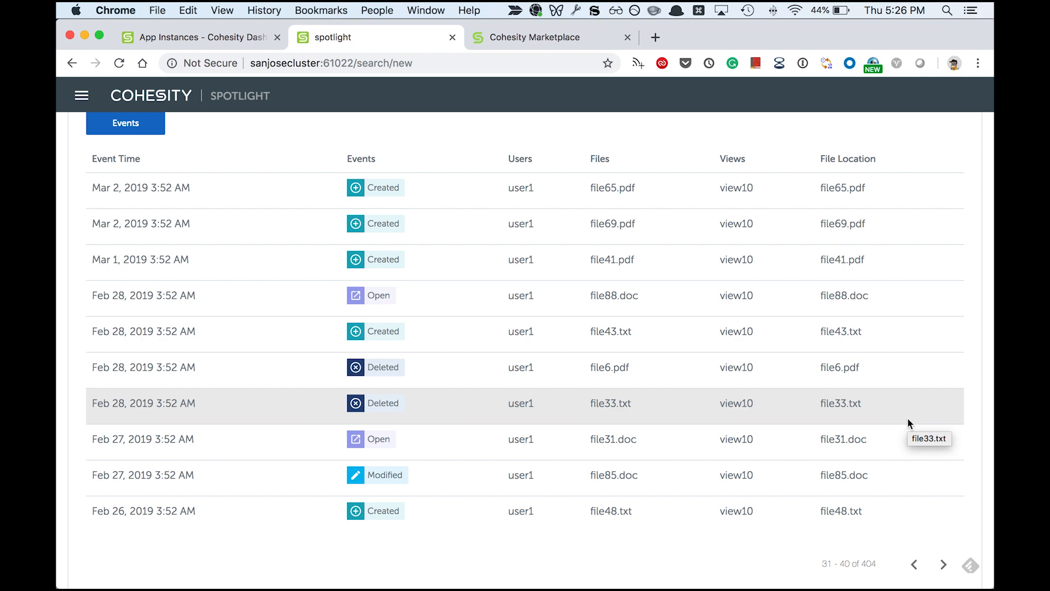
pyautogui.scroll(3)
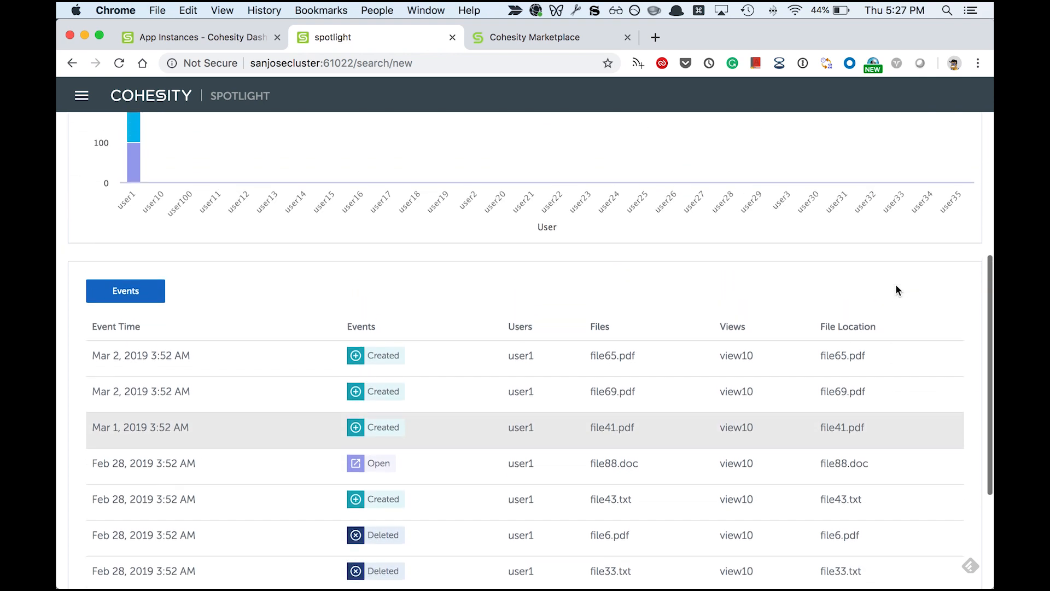
pyautogui.scroll(3)
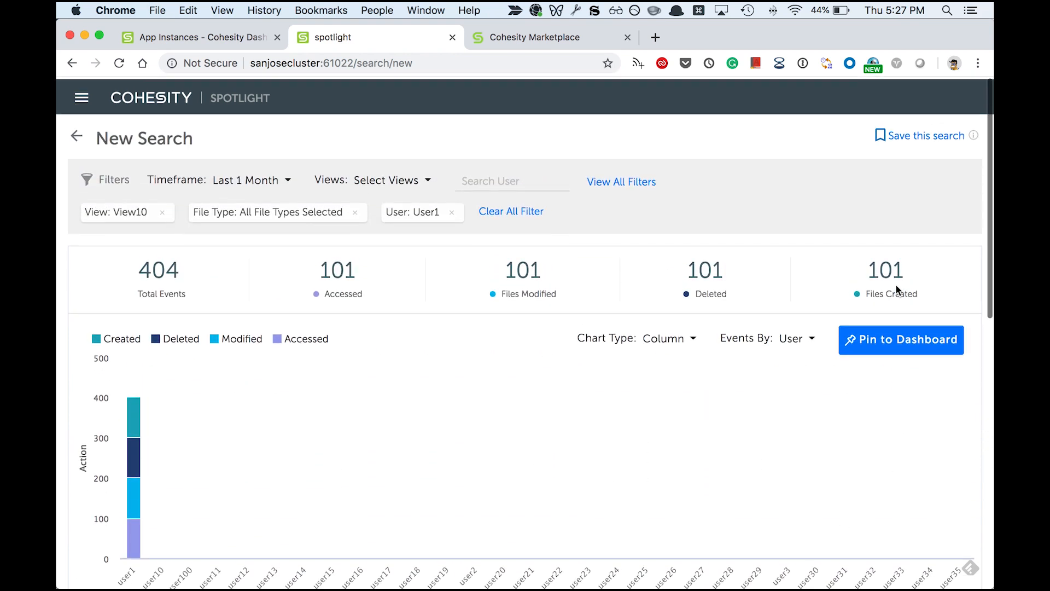
# - Pin the filtered results to the dashboard as a panel named 'user 1 access pattern'
pyautogui.click(900, 339)
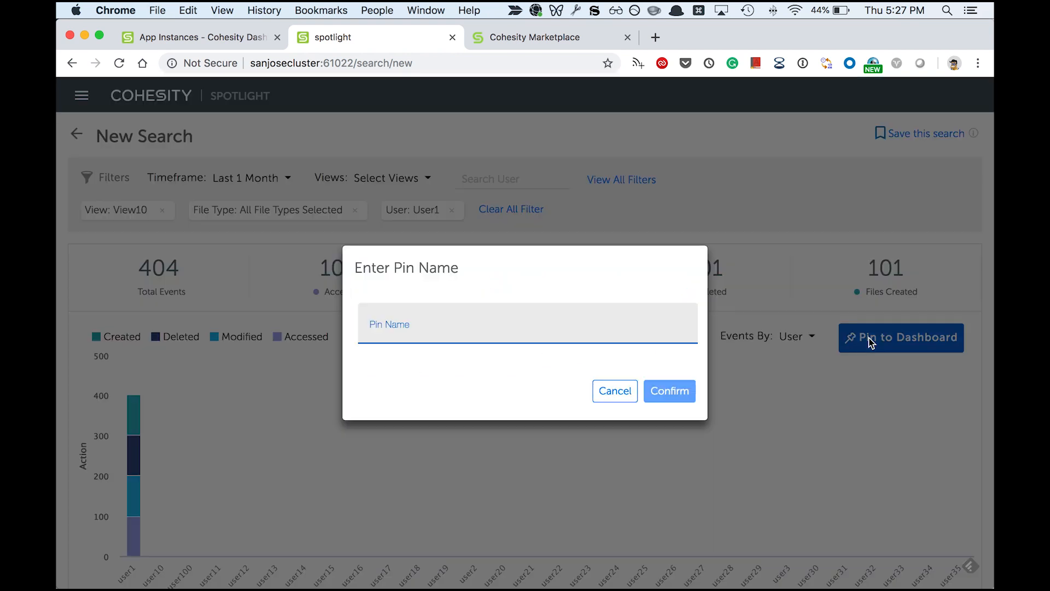
pyautogui.click(527, 325)
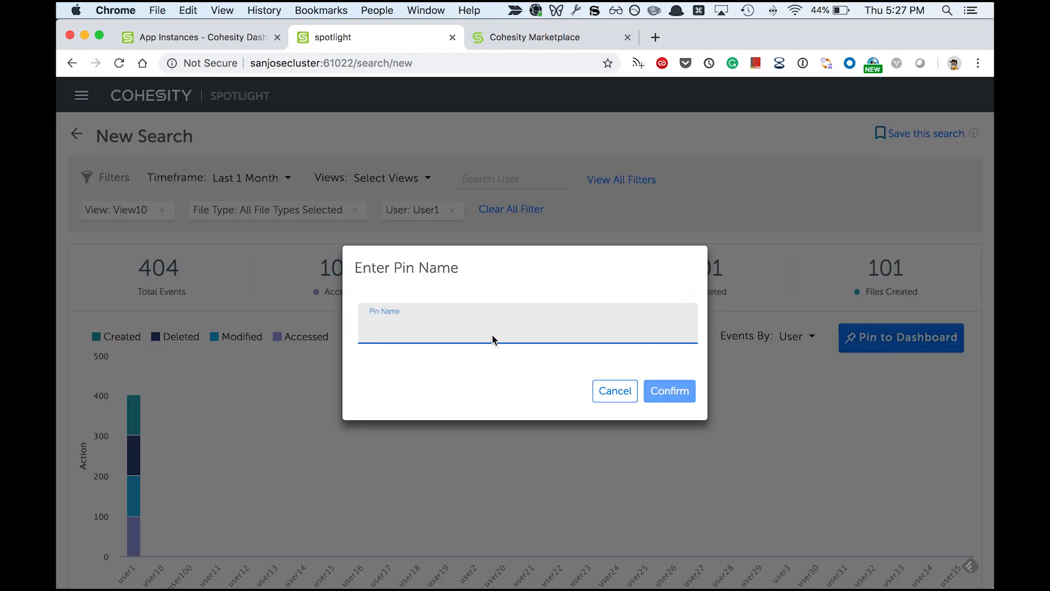
pyautogui.write('user 1 acce')
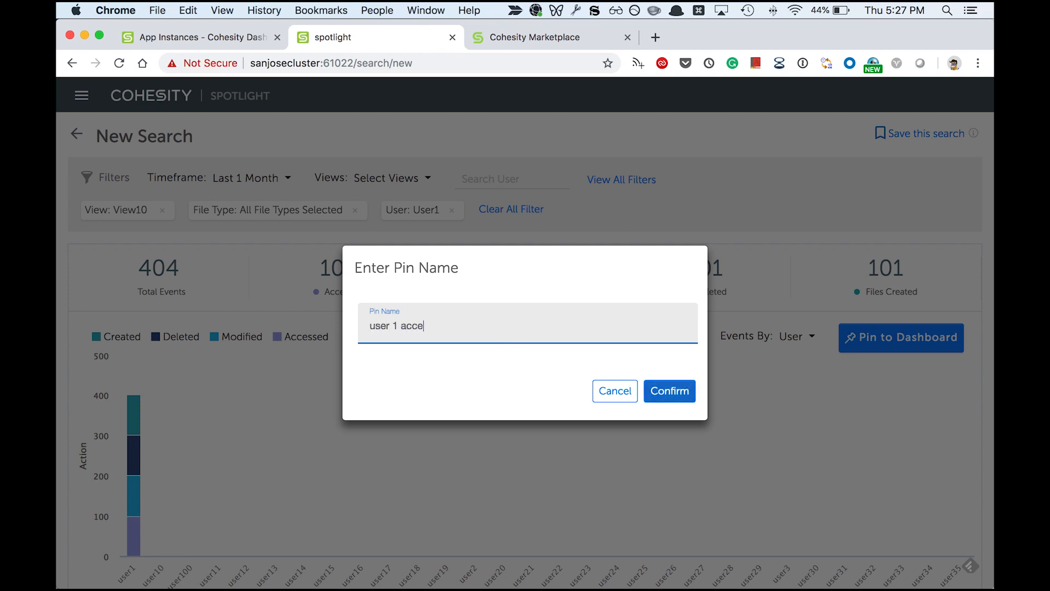
pyautogui.write('ss pattern')
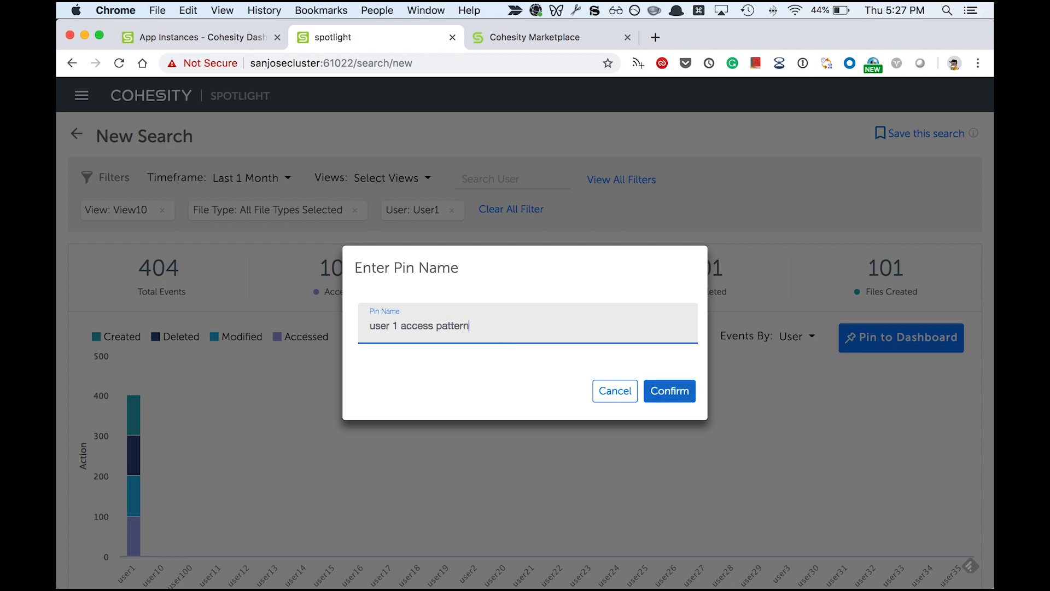
pyautogui.click(668, 390)
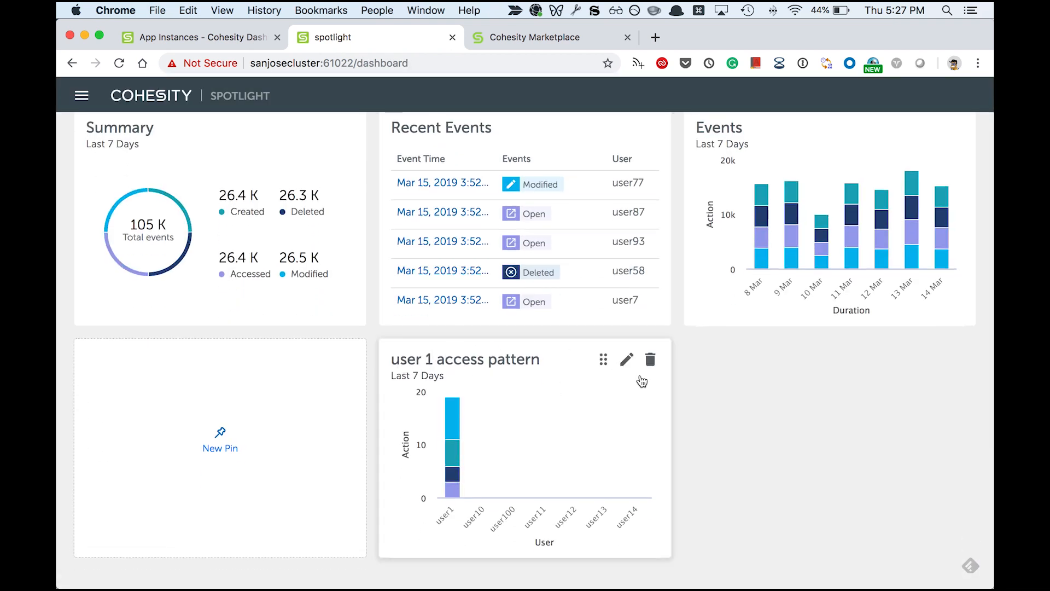
pyautogui.moveTo(571, 502)
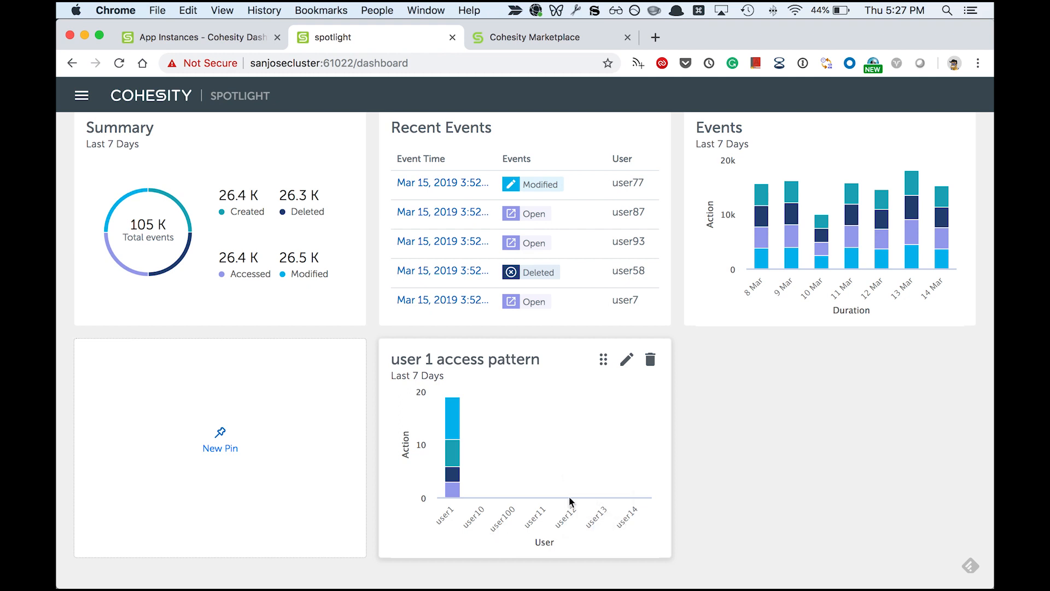
pyautogui.scroll(3)
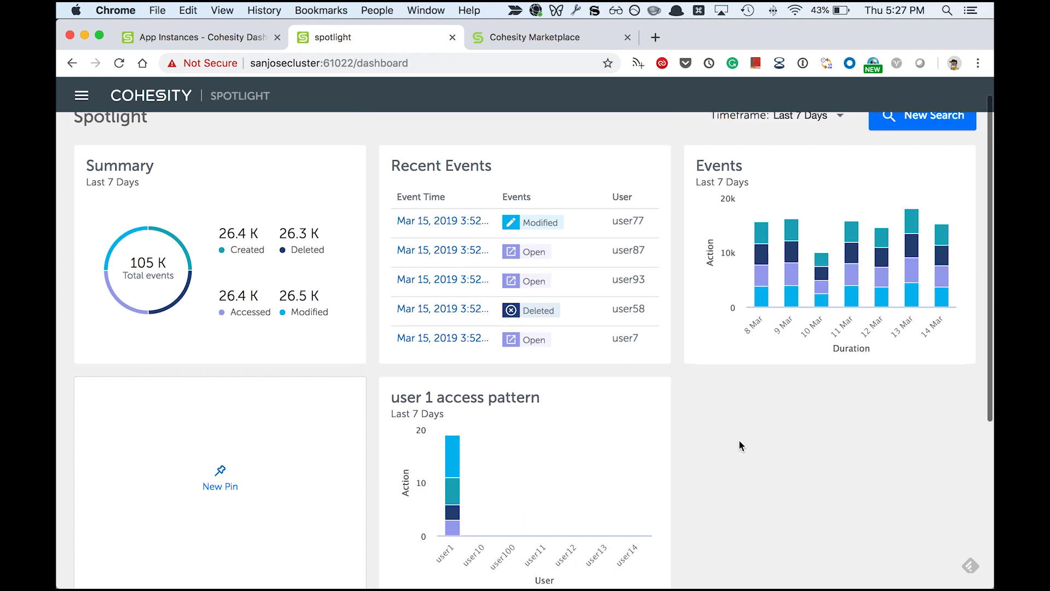
pyautogui.scroll(3)
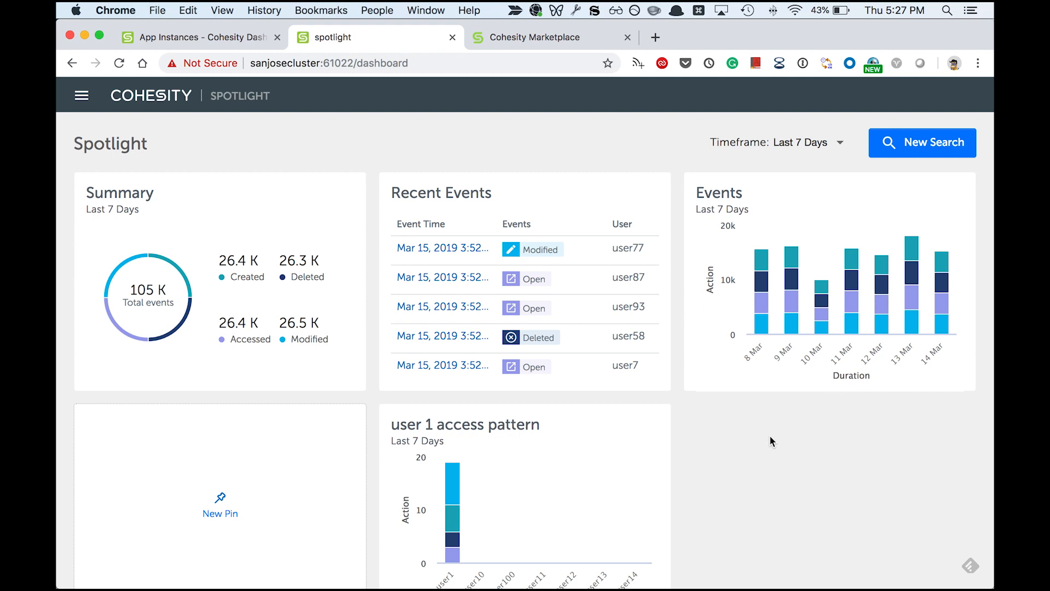
pyautogui.moveTo(731, 446)
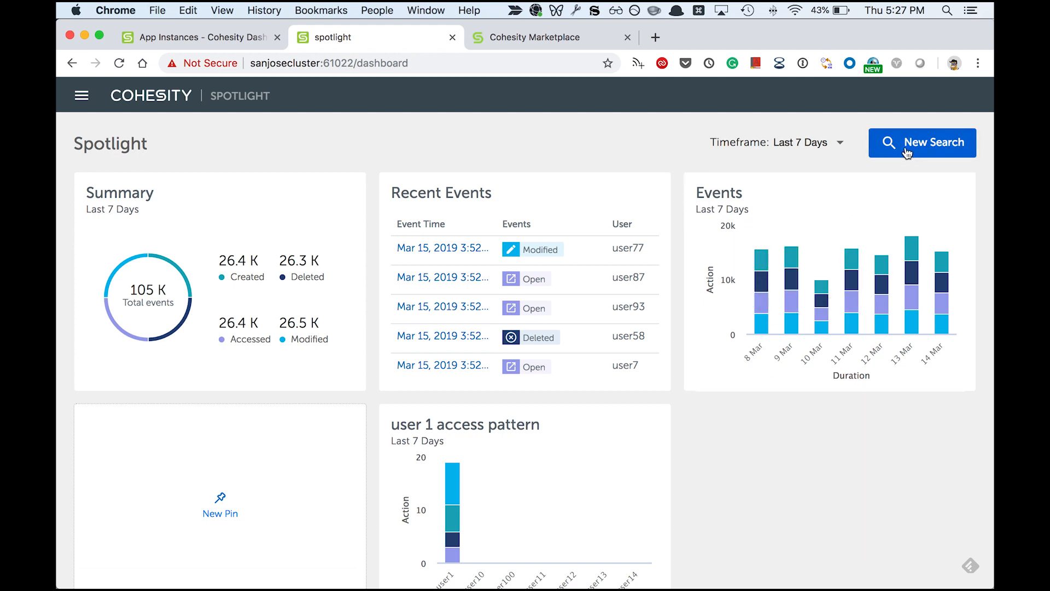
# - Start a new search excluding view10 and save it as 'saved search 1'
pyautogui.click(921, 142)
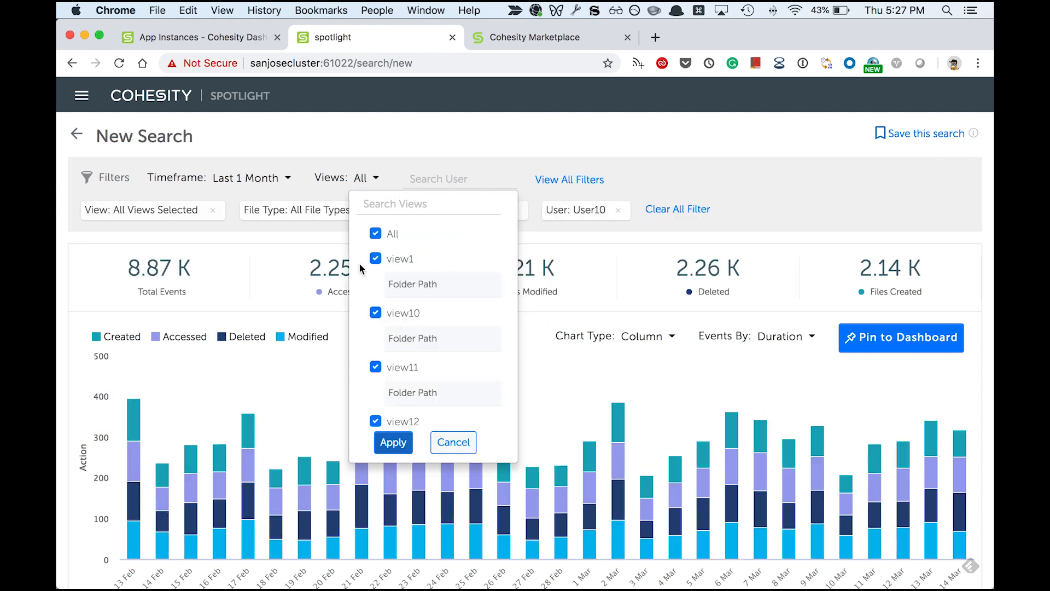
pyautogui.click(375, 233)
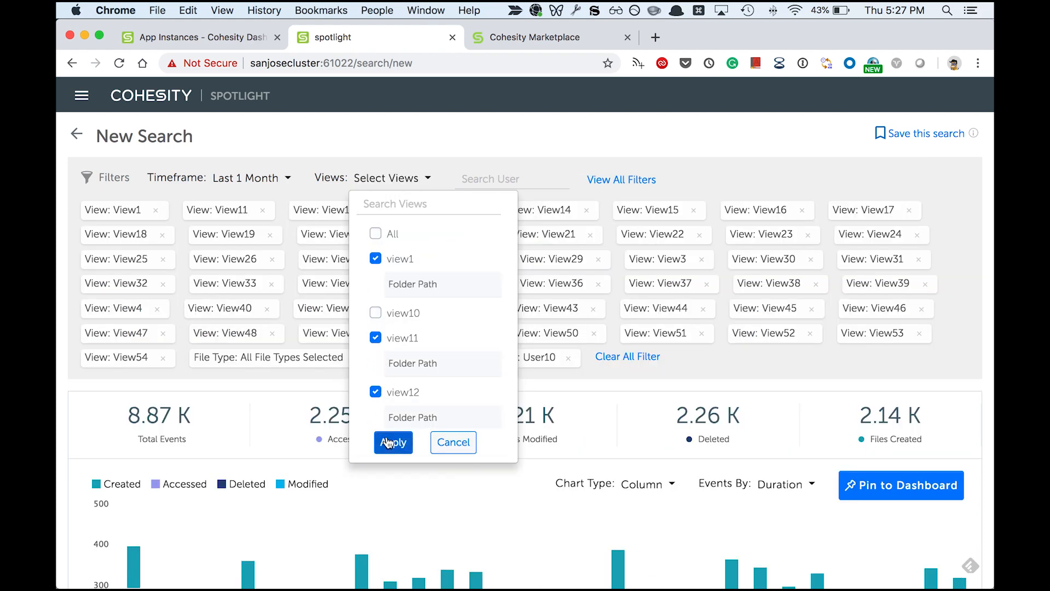
pyautogui.click(392, 442)
pyautogui.write('saved search 1')
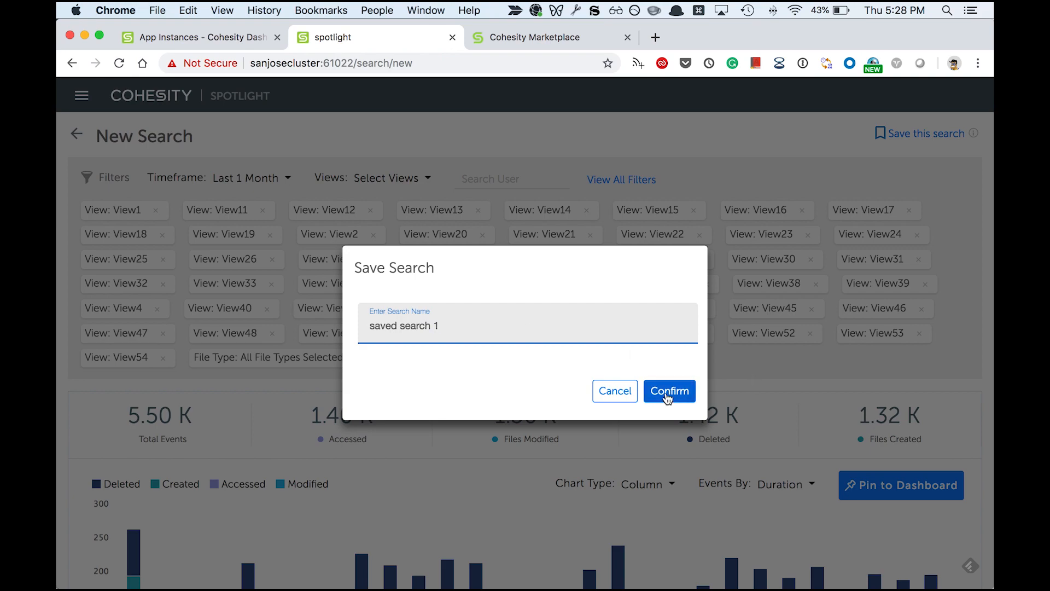
pyautogui.click(668, 391)
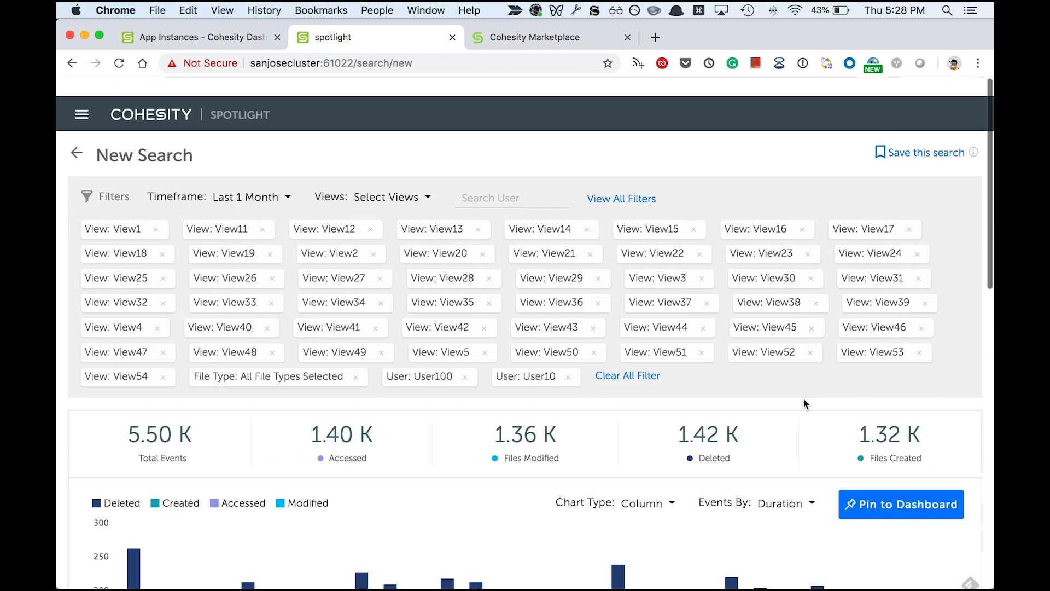
# - Show the Saved Search list from the sidebar, now listing saved search 1
pyautogui.click(81, 114)
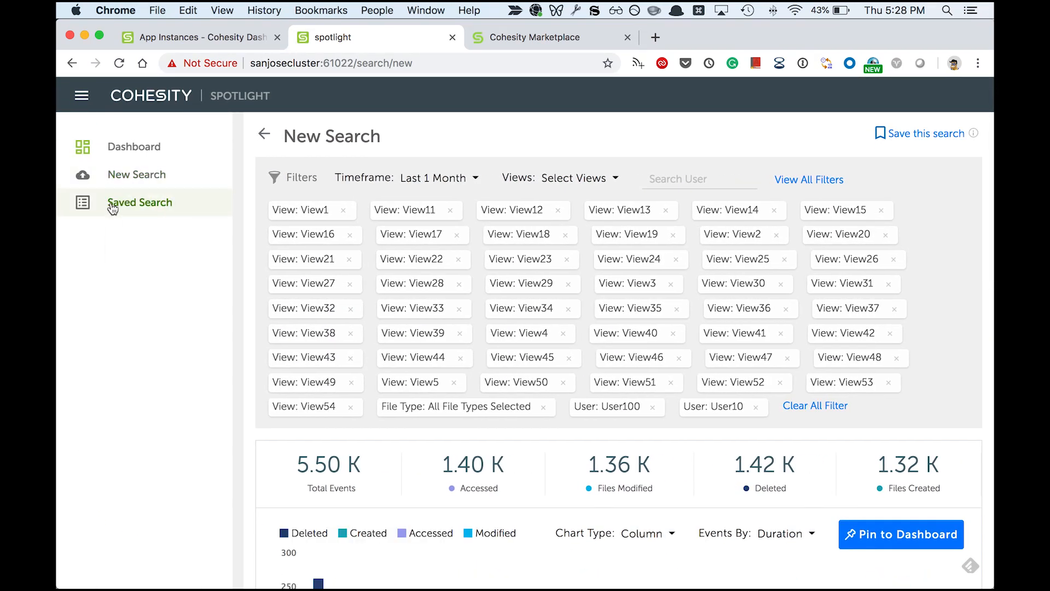
pyautogui.click(140, 203)
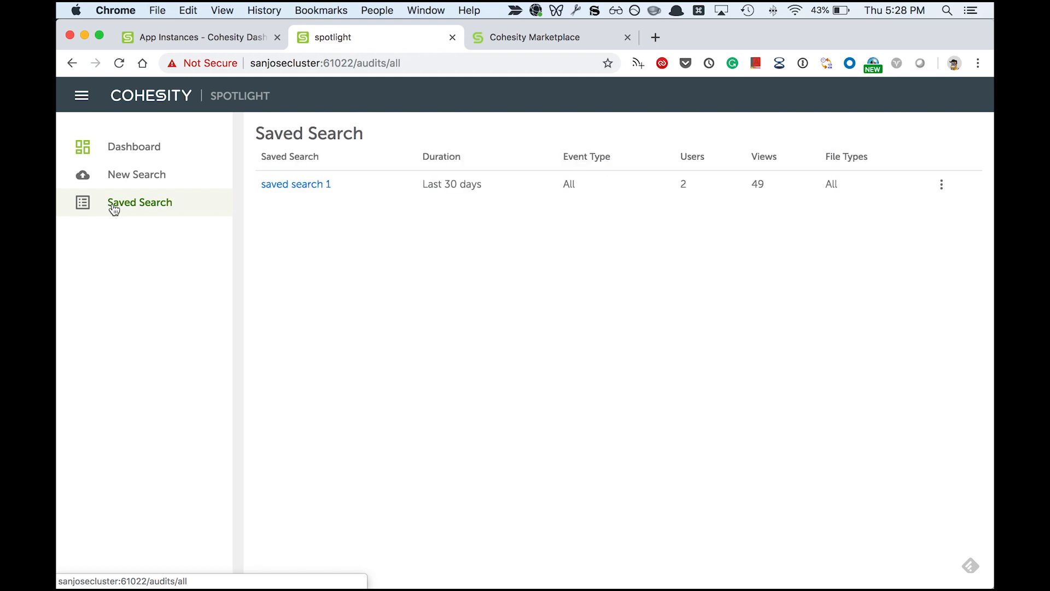
pyautogui.moveTo(297, 184)
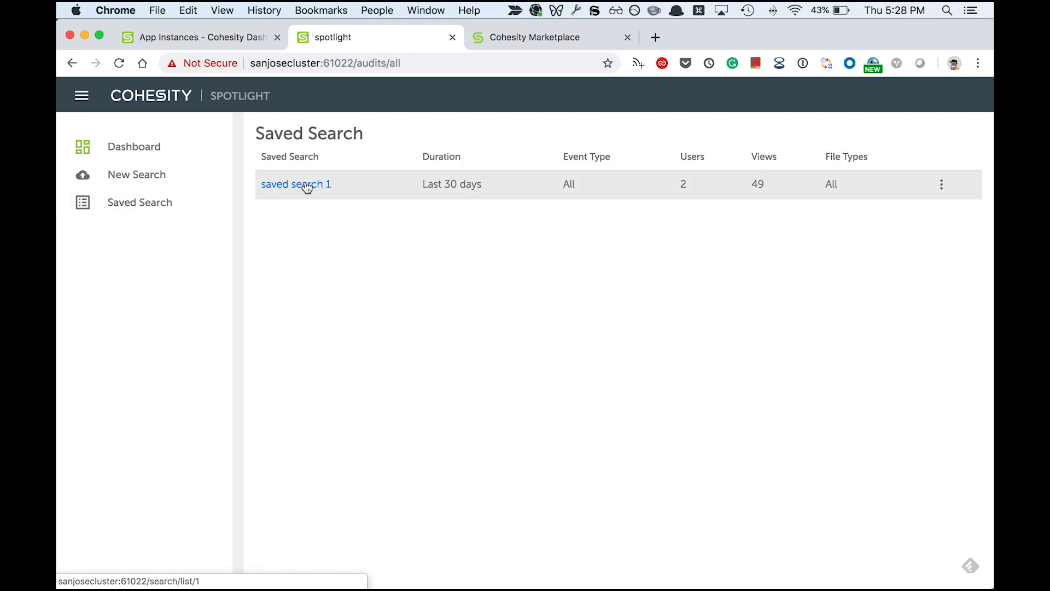
pyautogui.moveTo(297, 190)
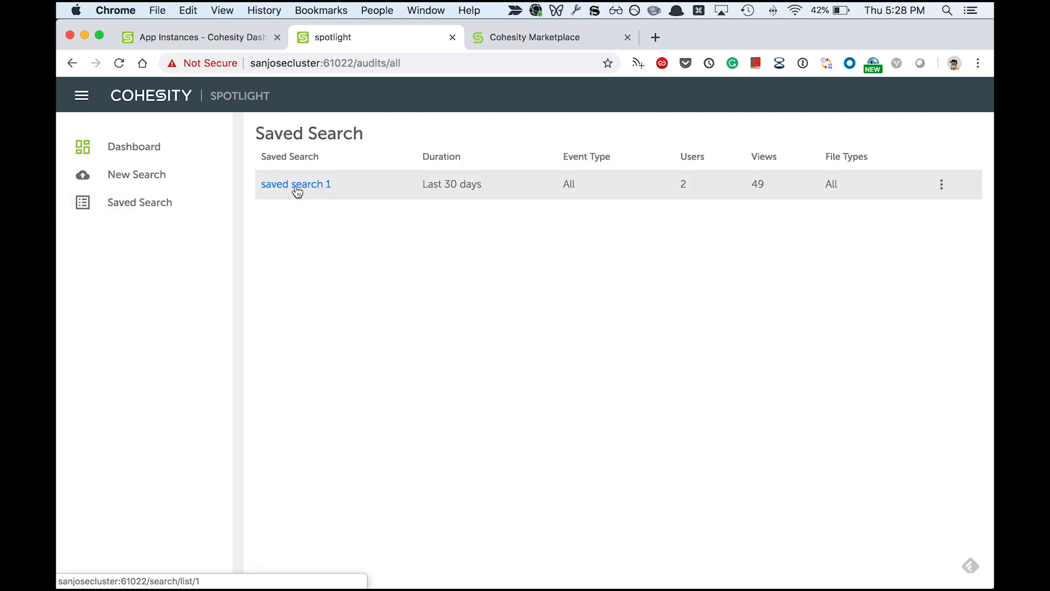
# - Reopen saved search 1 and review its daily event chart and 5,496-row events table
pyautogui.click(295, 183)
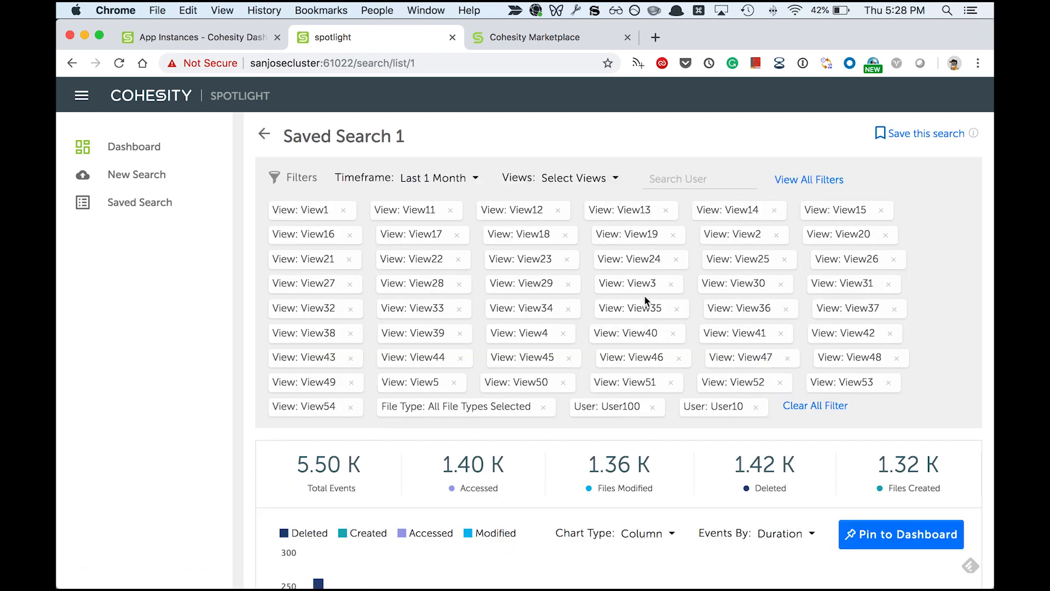
pyautogui.scroll(-3)
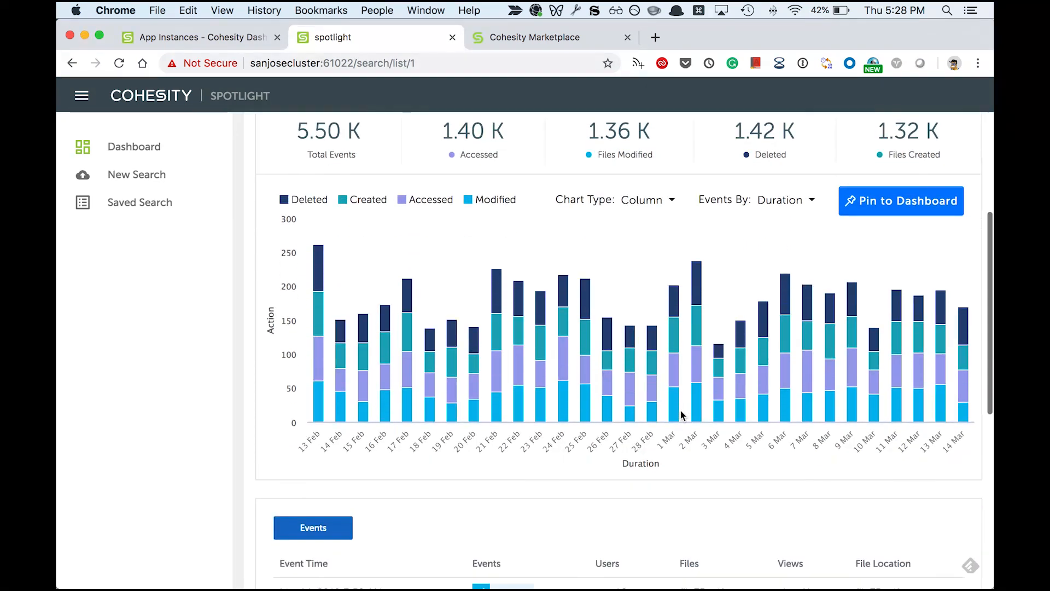
pyautogui.scroll(-3)
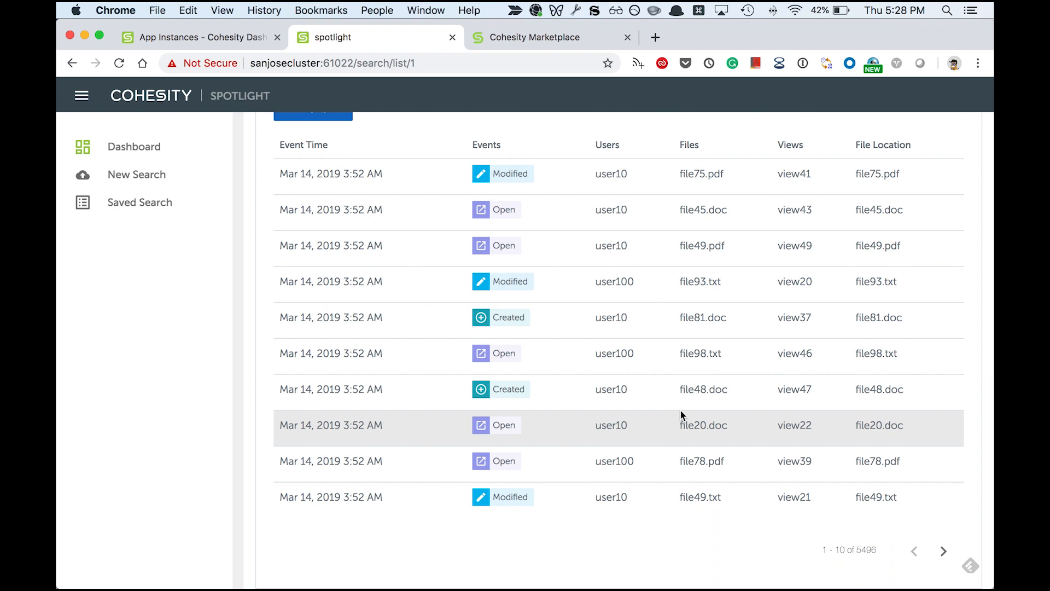
pyautogui.moveTo(703, 425)
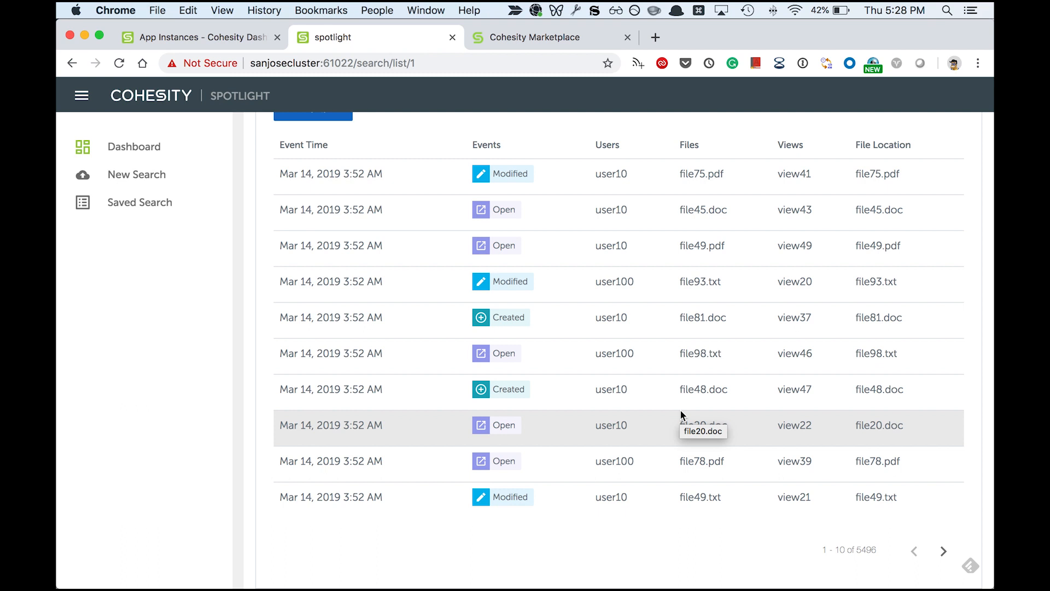
pyautogui.moveTo(682, 415)
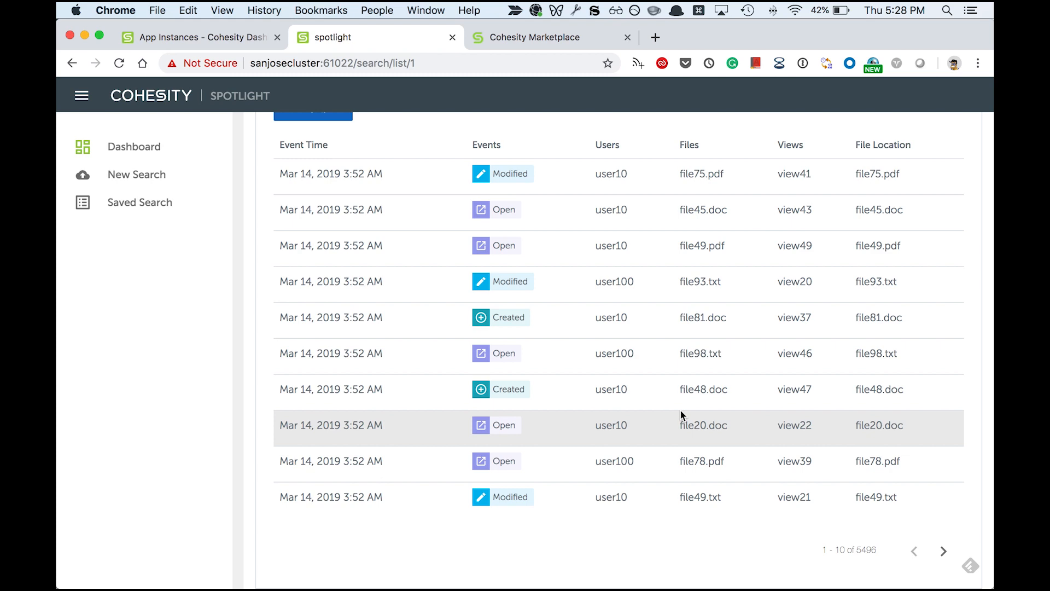
pyautogui.scroll(3)
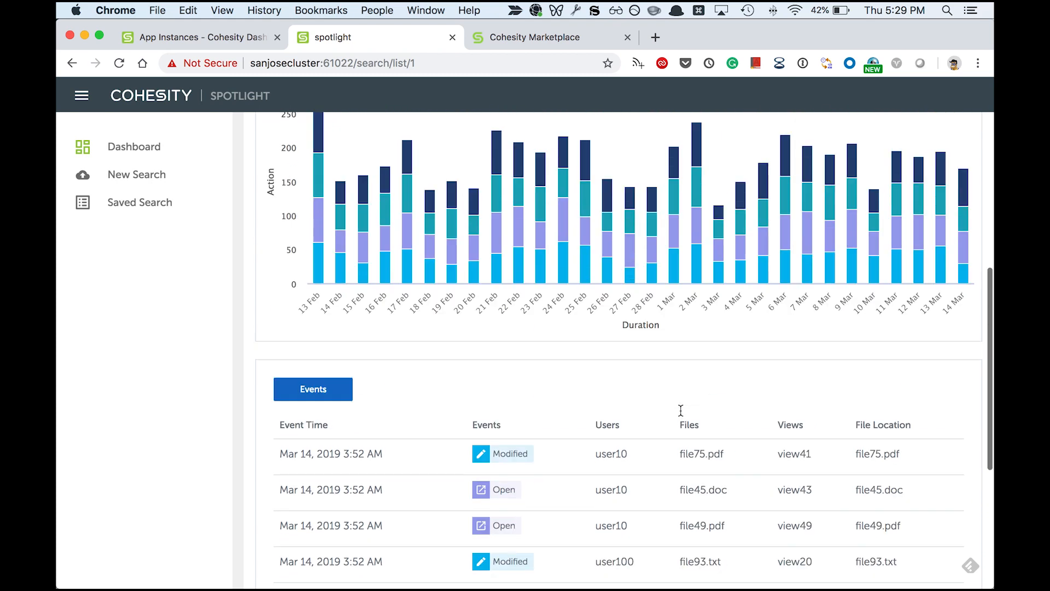